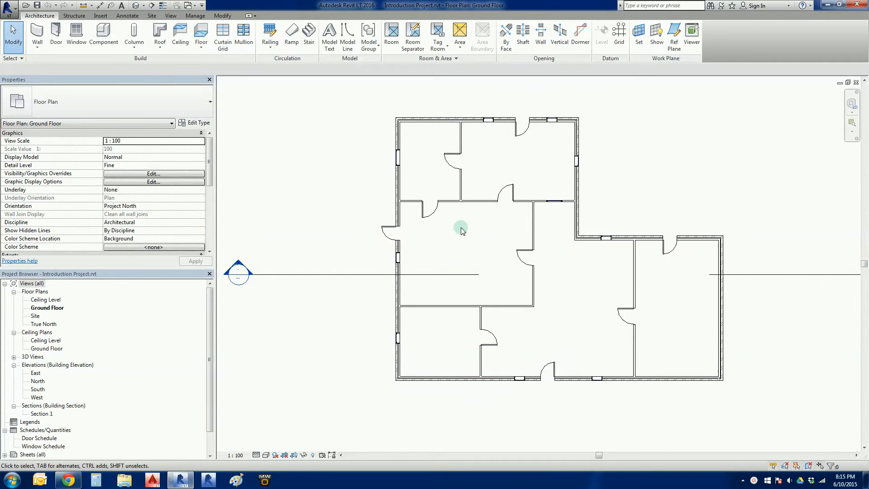
pyautogui.moveTo(606, 232)
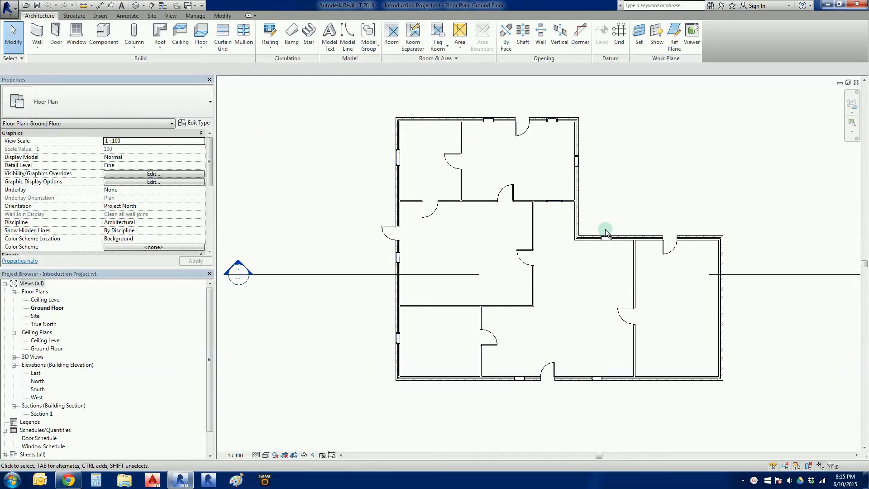
# Step: Open the Ceiling Level floor plan from the Project Browser's Floor Plans list
pyautogui.click(632, 238)
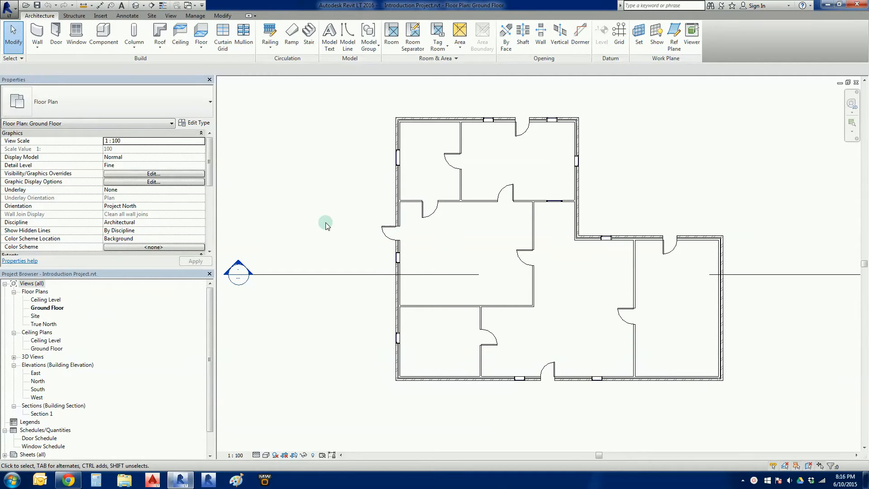
pyautogui.moveTo(325, 229)
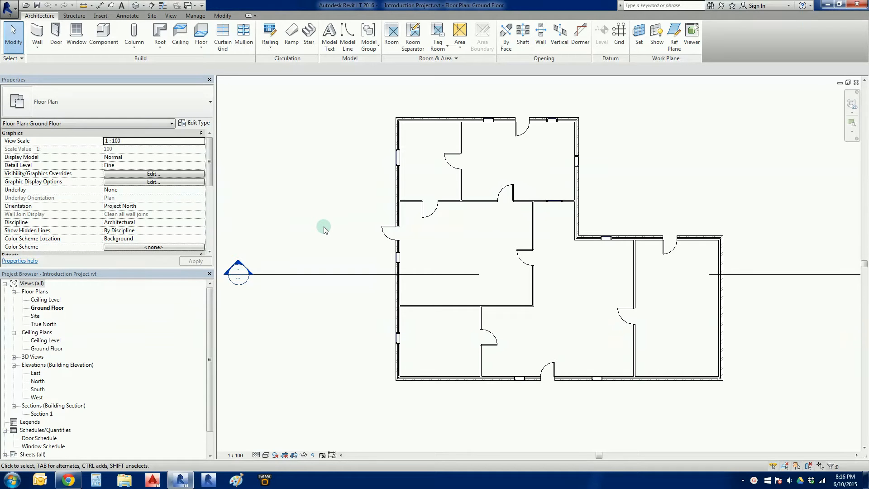
pyautogui.moveTo(369, 263)
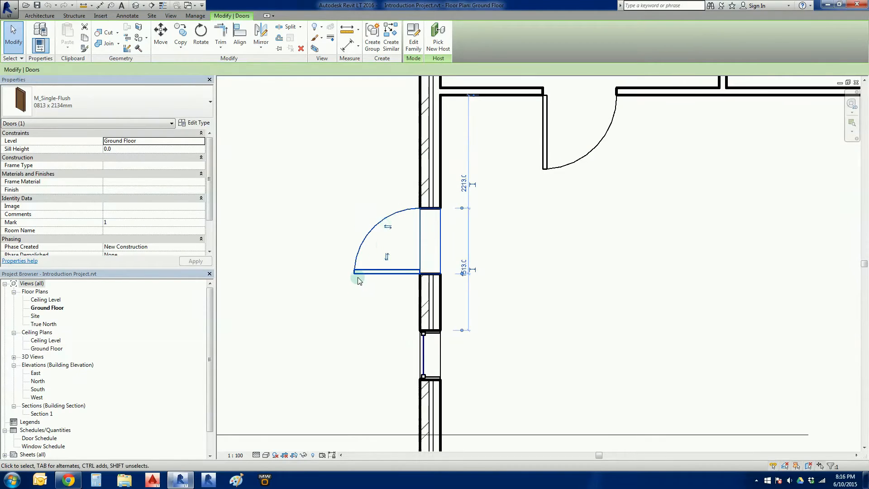
pyautogui.click(388, 226)
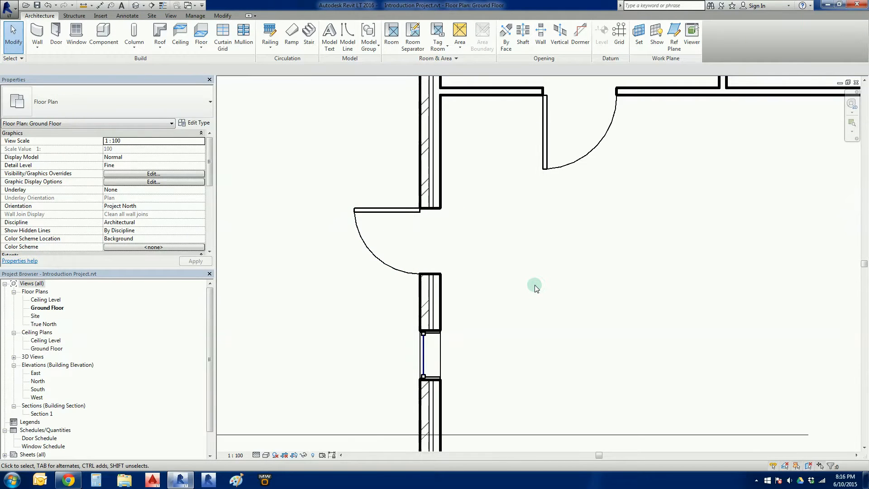
pyautogui.click(429, 355)
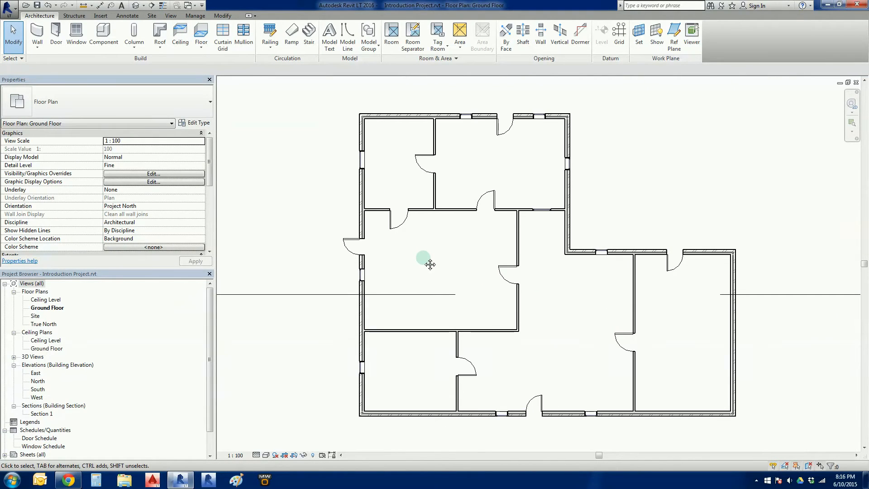
pyautogui.moveTo(424, 261)
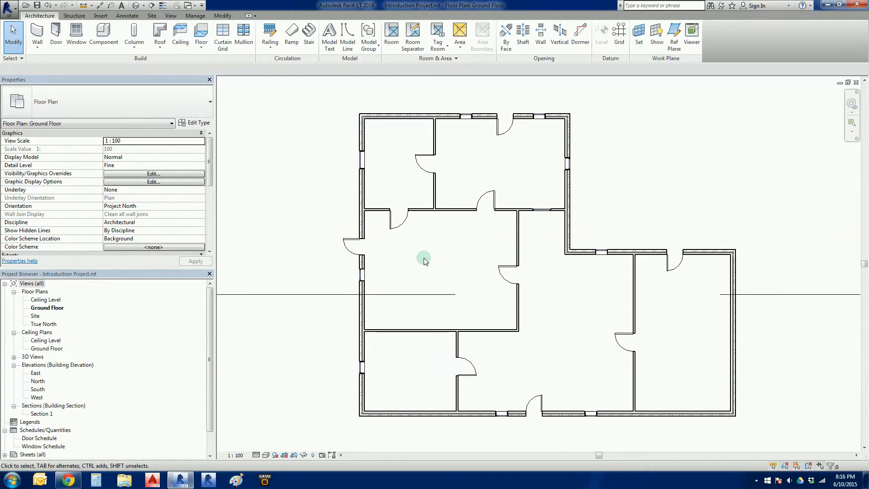
pyautogui.moveTo(424, 266)
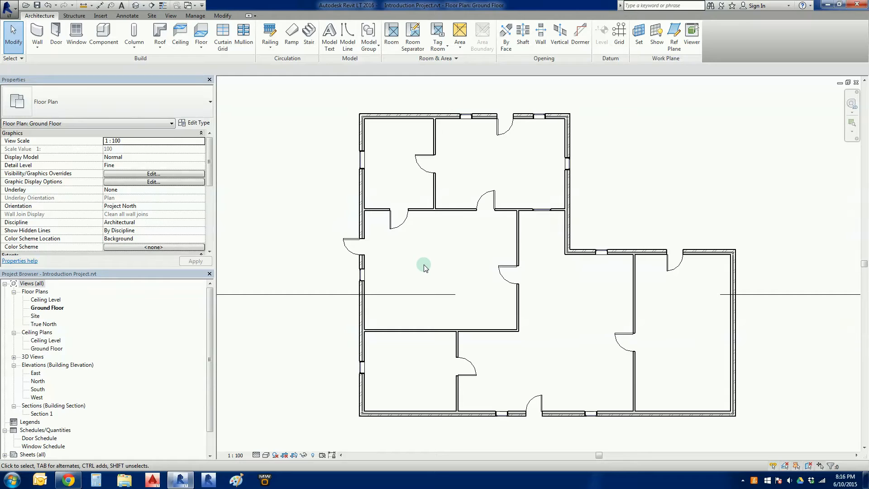
pyautogui.moveTo(424, 271)
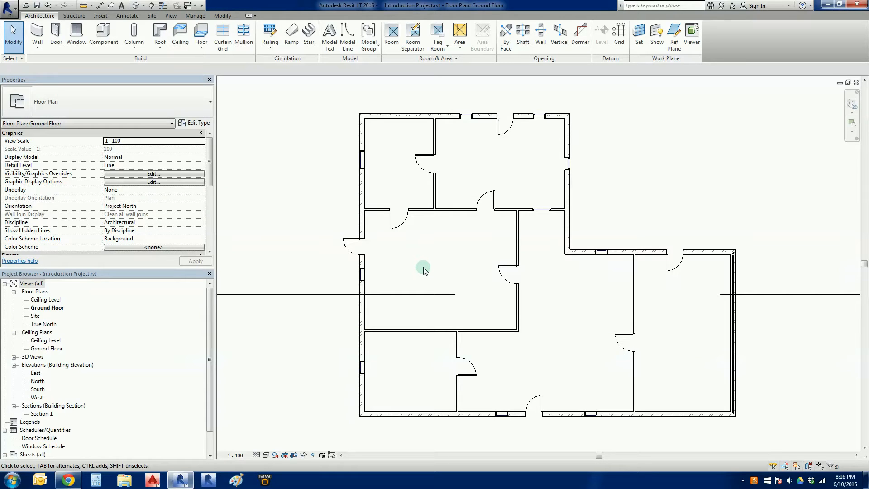
pyautogui.moveTo(423, 272)
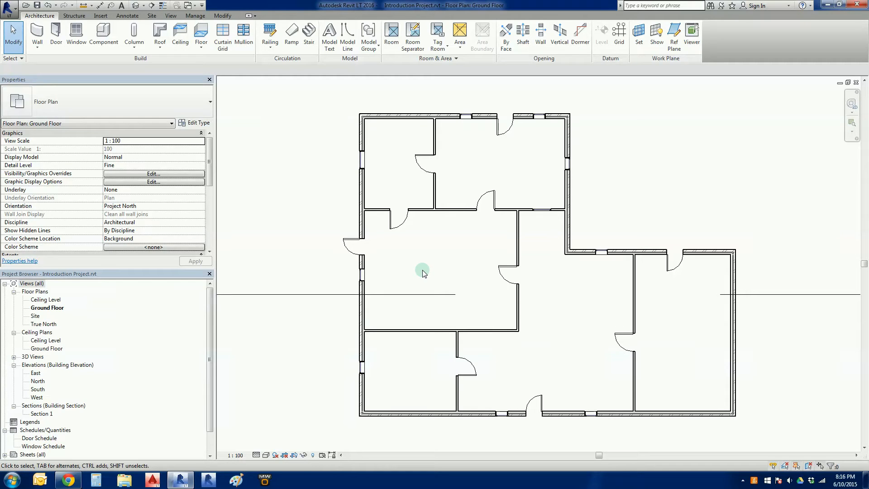
pyautogui.moveTo(423, 275)
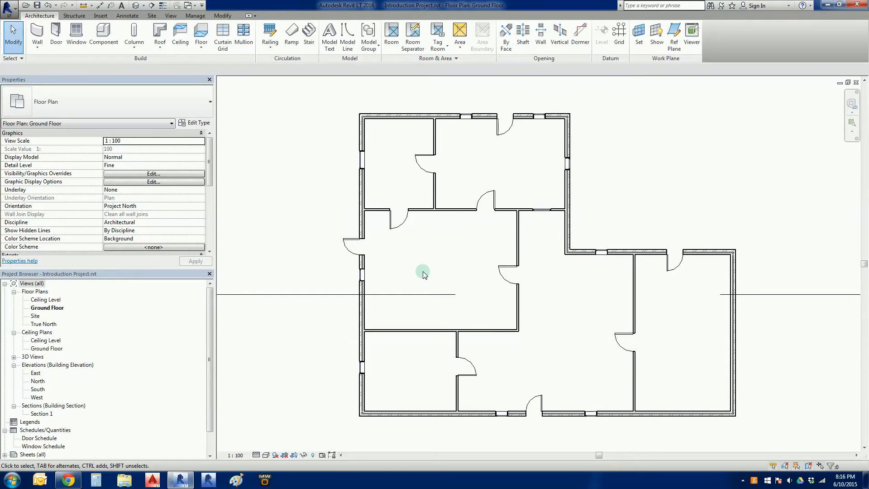
pyautogui.moveTo(426, 276)
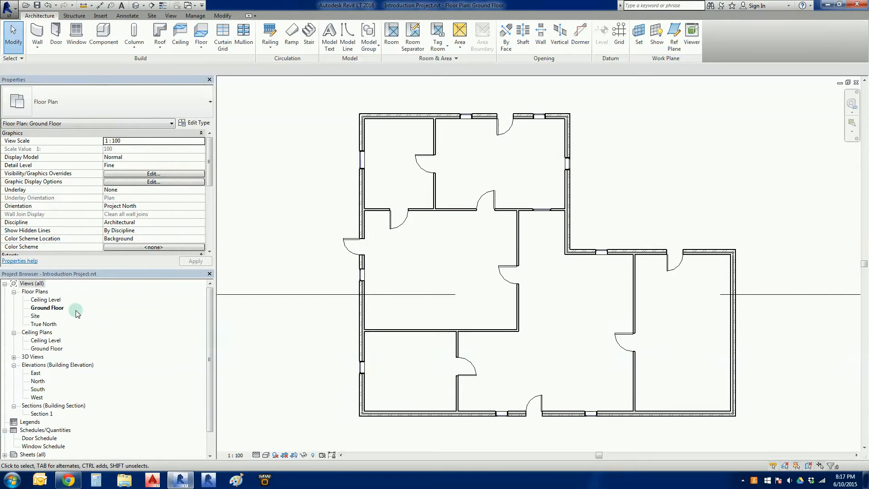
pyautogui.doubleClick(47, 300)
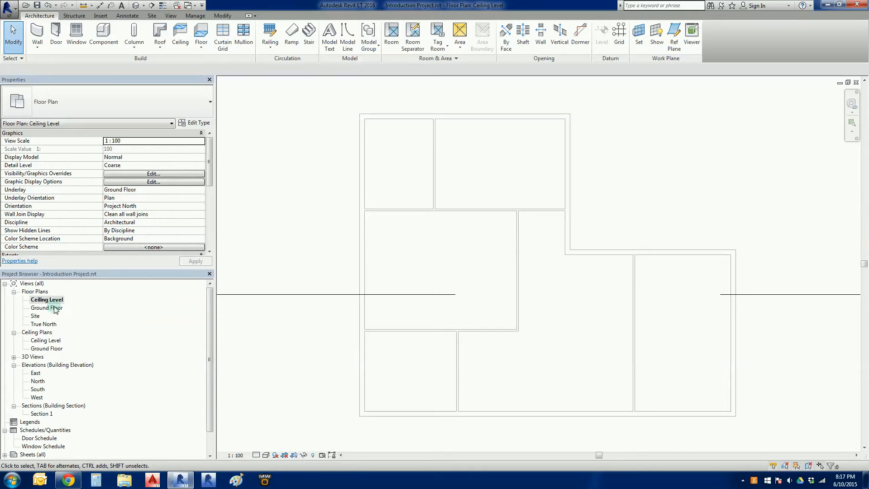
pyautogui.click(46, 300)
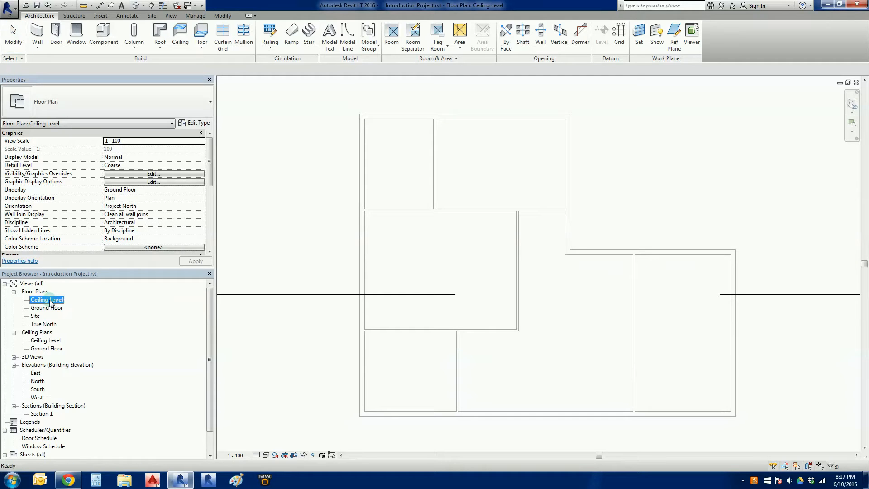
pyautogui.moveTo(204, 304)
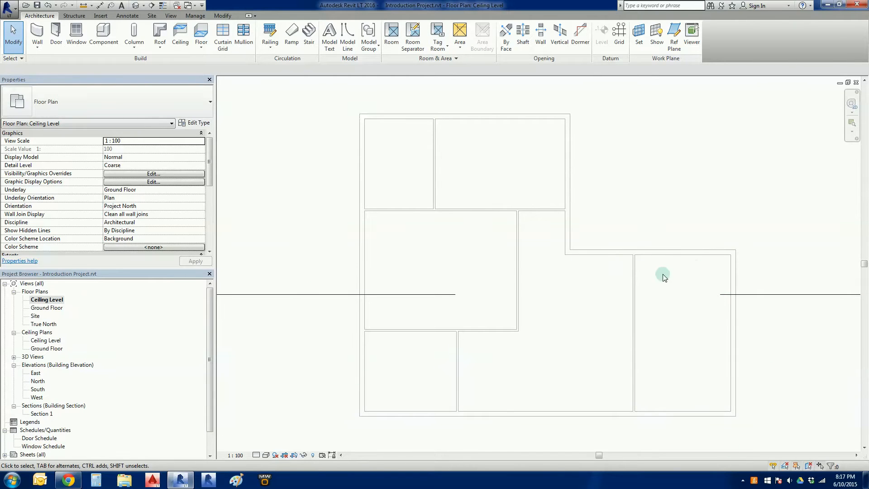
pyautogui.moveTo(586, 277)
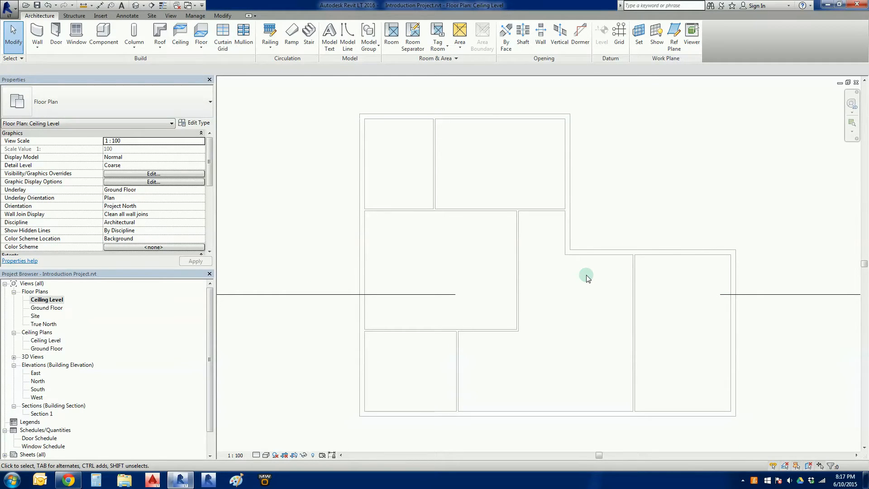
pyautogui.moveTo(590, 261)
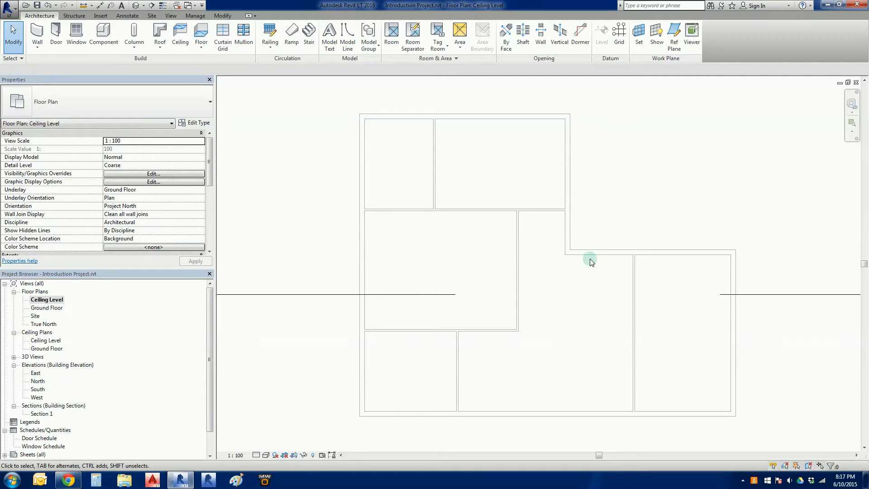
pyautogui.moveTo(519, 270)
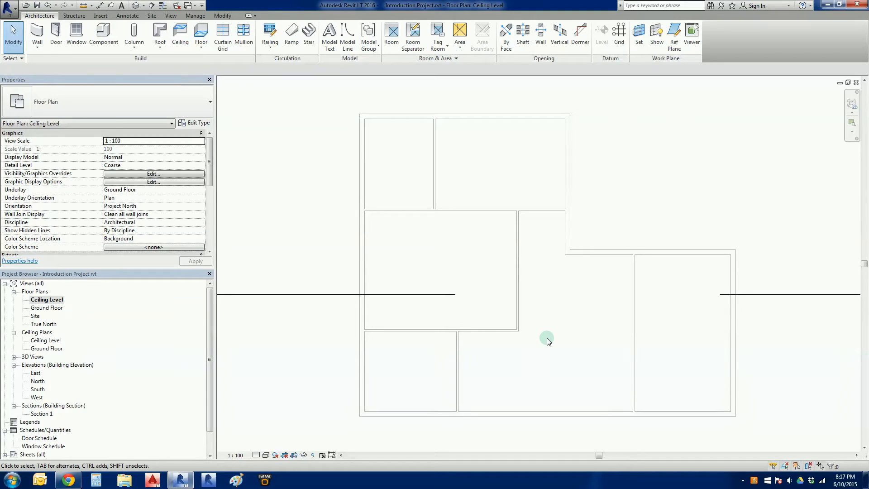
pyautogui.moveTo(550, 344)
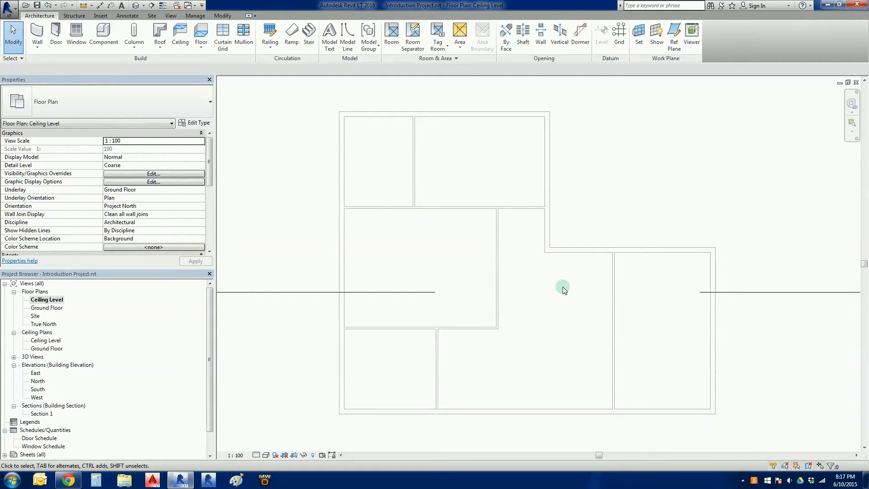
pyautogui.moveTo(309, 209)
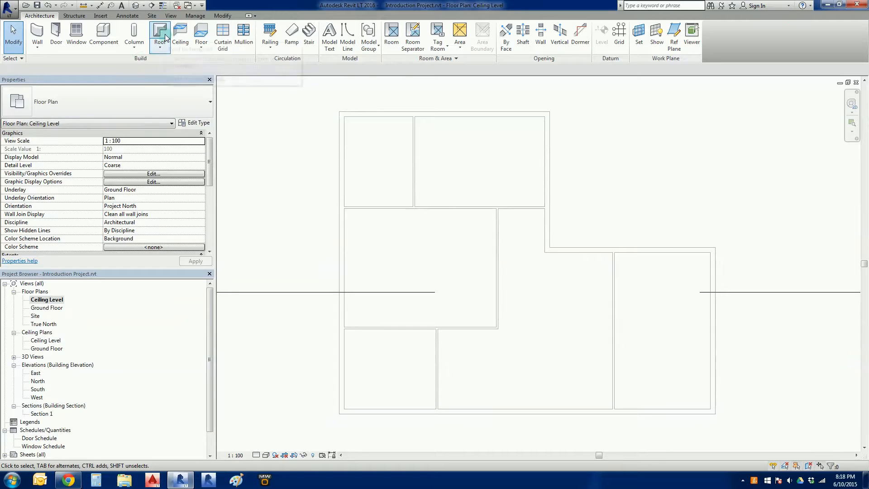
pyautogui.moveTo(161, 33)
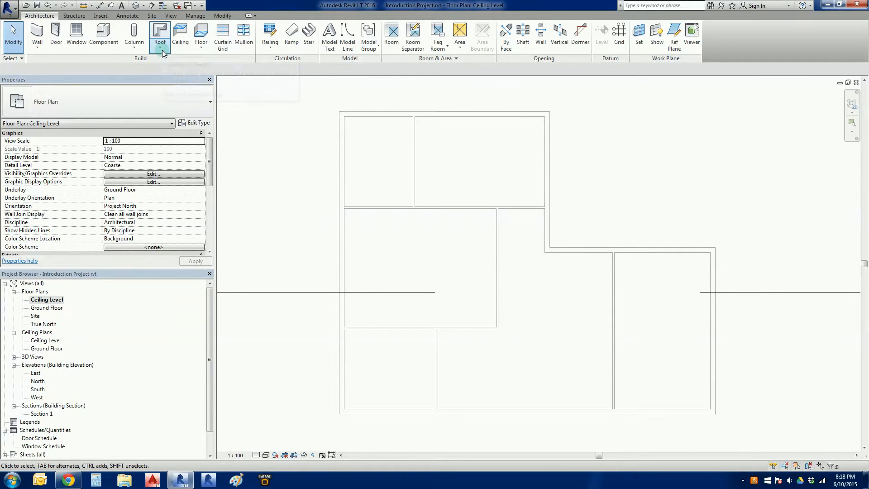
# Step: Show the Roof dropdown's roof creation options on the Architecture ribbon
pyautogui.click(159, 33)
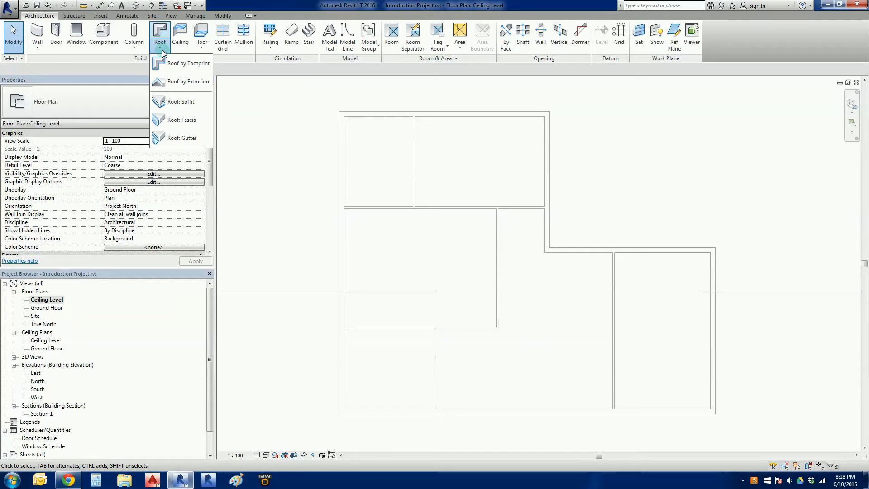
pyautogui.moveTo(183, 64)
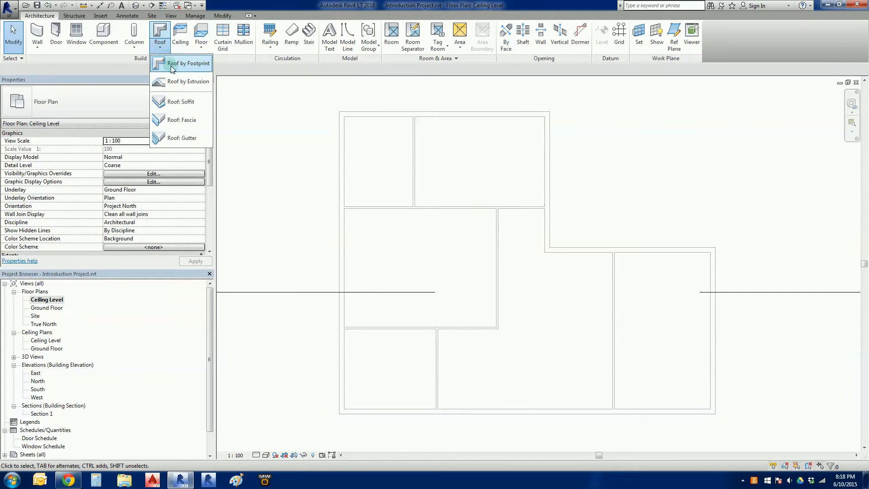
pyautogui.moveTo(188, 64)
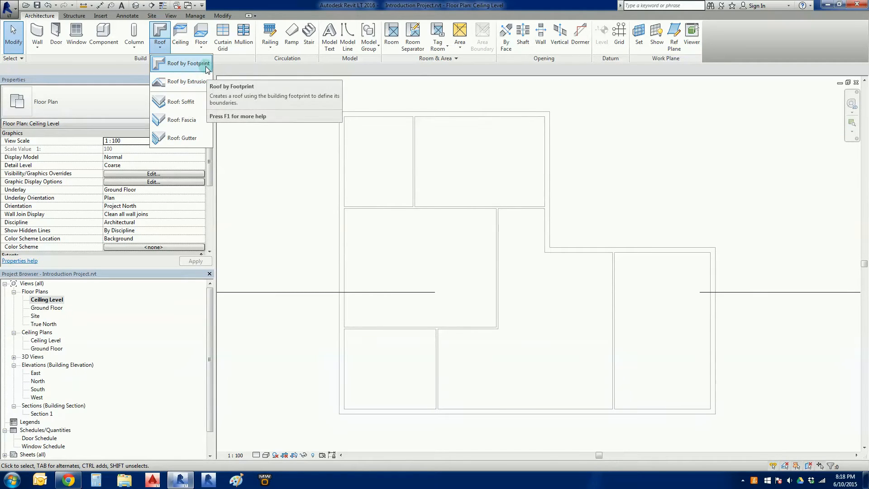
pyautogui.moveTo(182, 81)
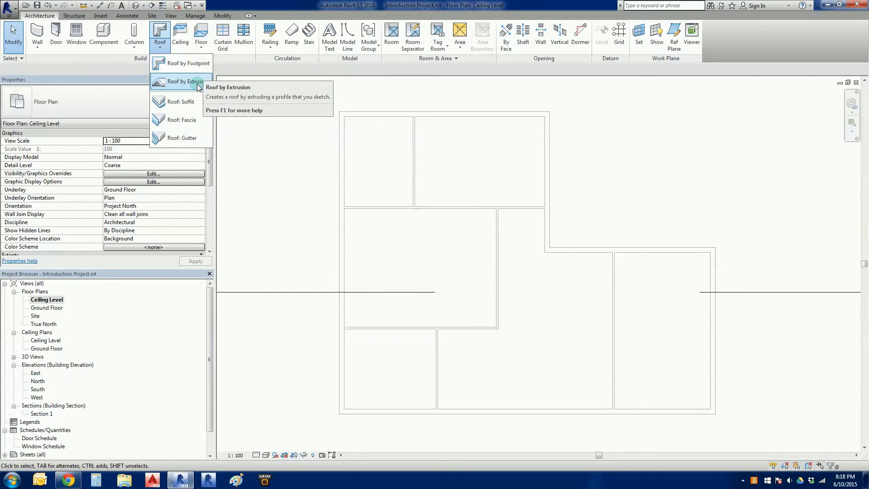
pyautogui.moveTo(181, 138)
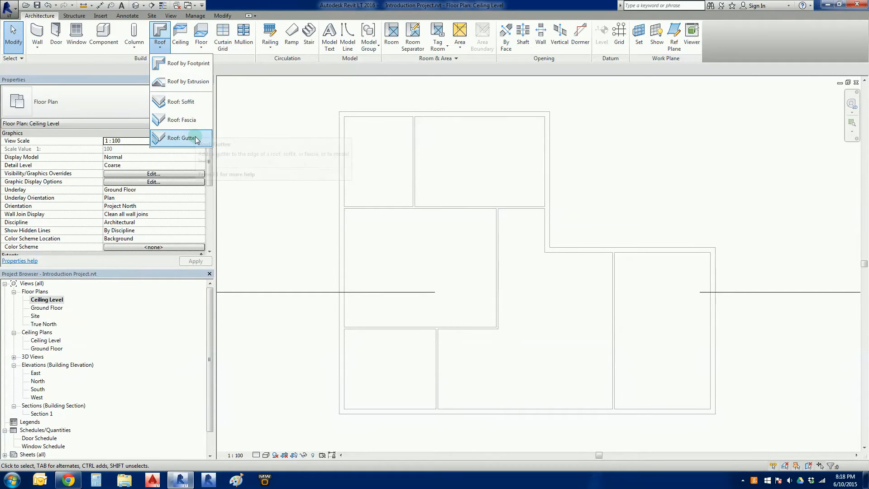
pyautogui.moveTo(181, 101)
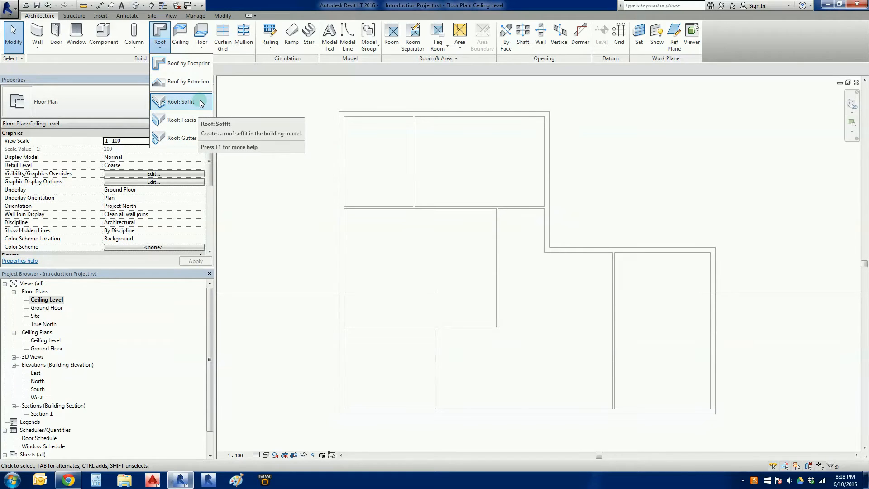
pyautogui.moveTo(182, 119)
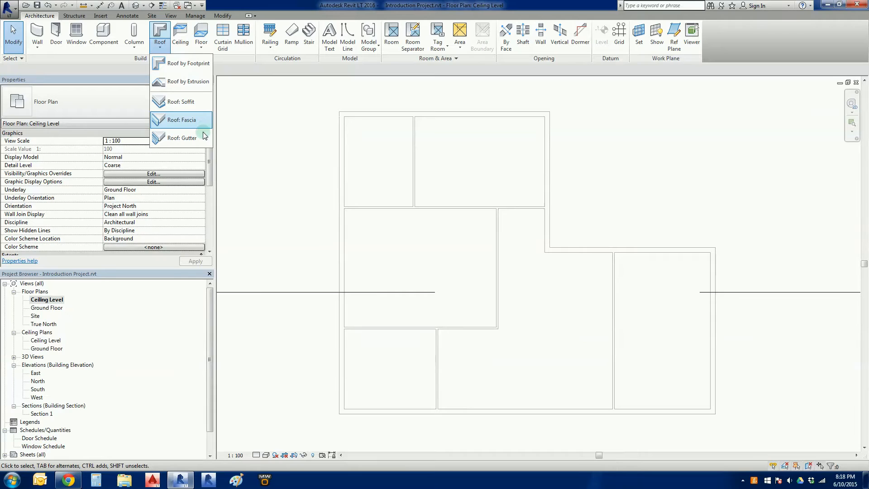
pyautogui.moveTo(233, 107)
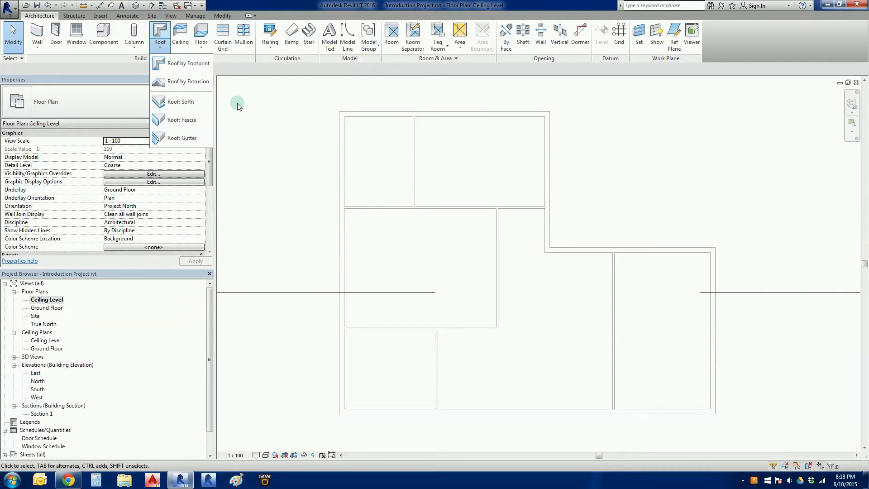
pyautogui.moveTo(180, 64)
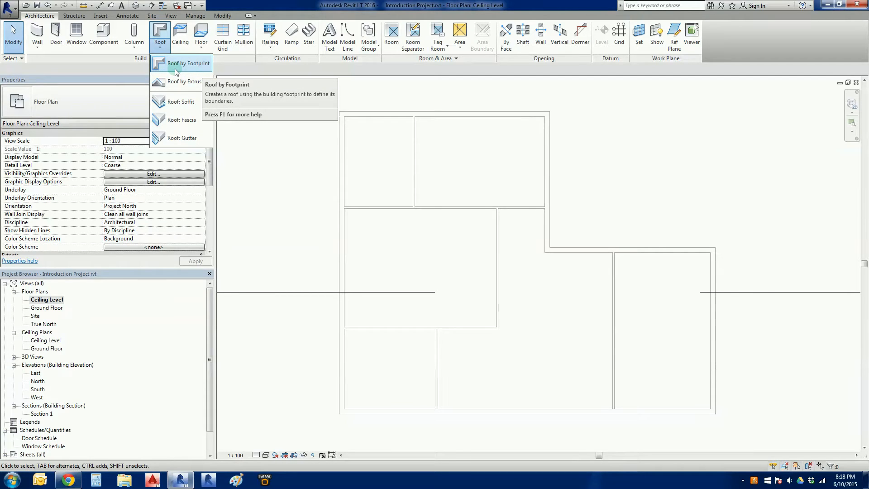
# Step: Start a Roof by Footprint and choose Basic Roof Generic - 125mm, checking its base level
pyautogui.click(188, 64)
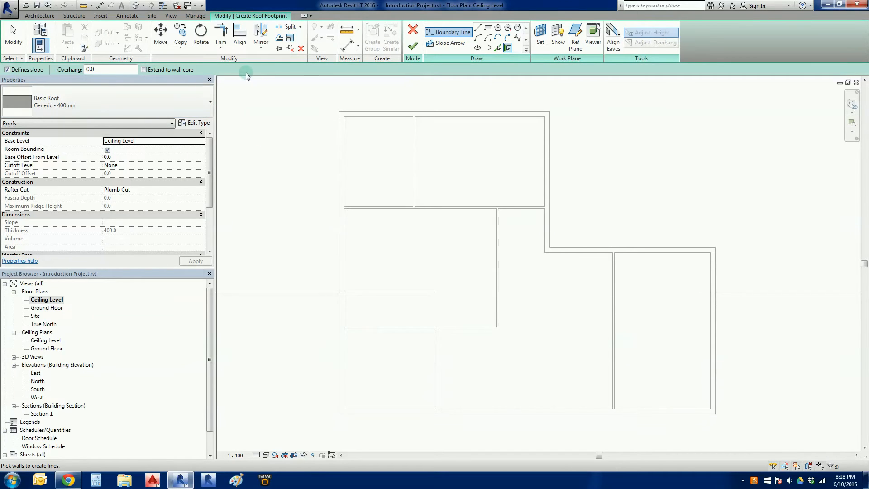
pyautogui.moveTo(562, 75)
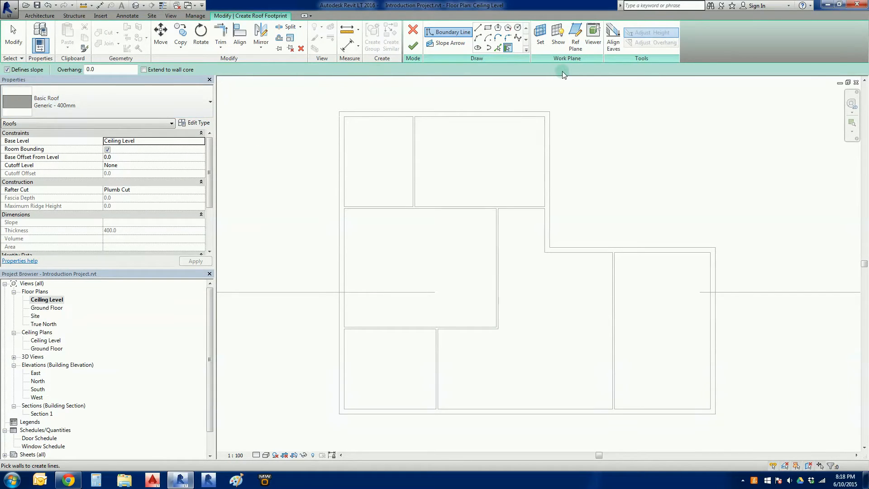
pyautogui.moveTo(493, 82)
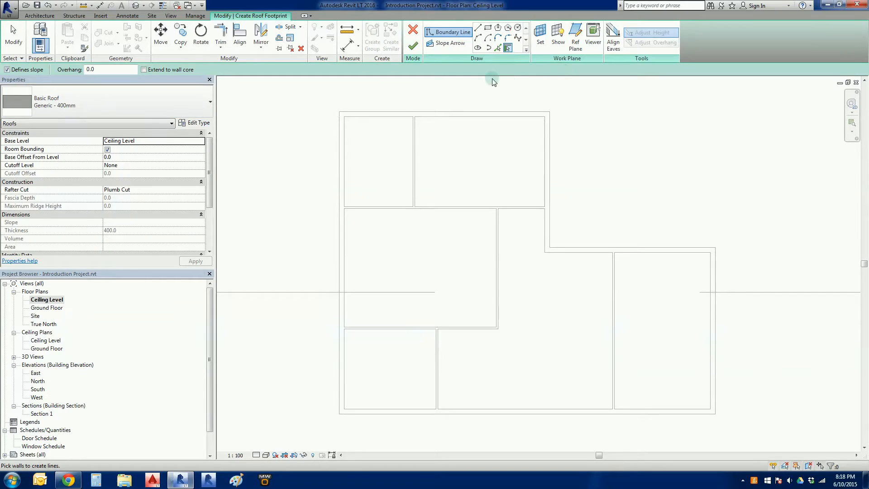
pyautogui.moveTo(309, 128)
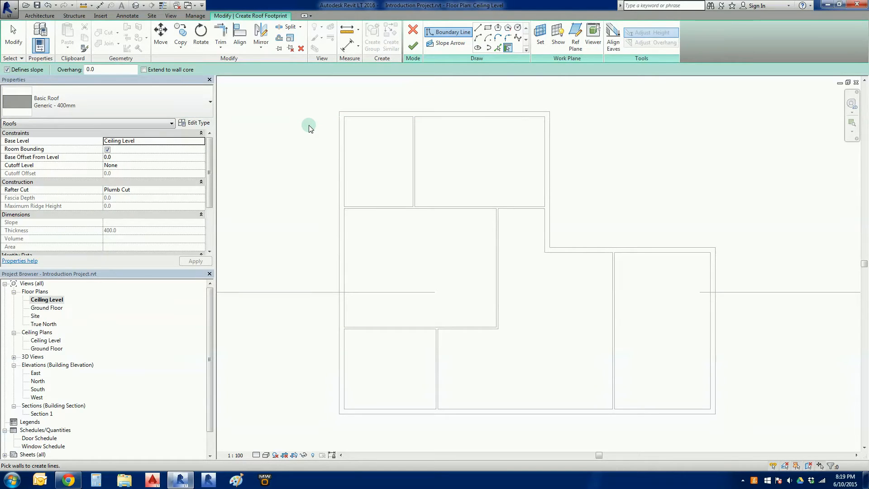
pyautogui.moveTo(304, 128)
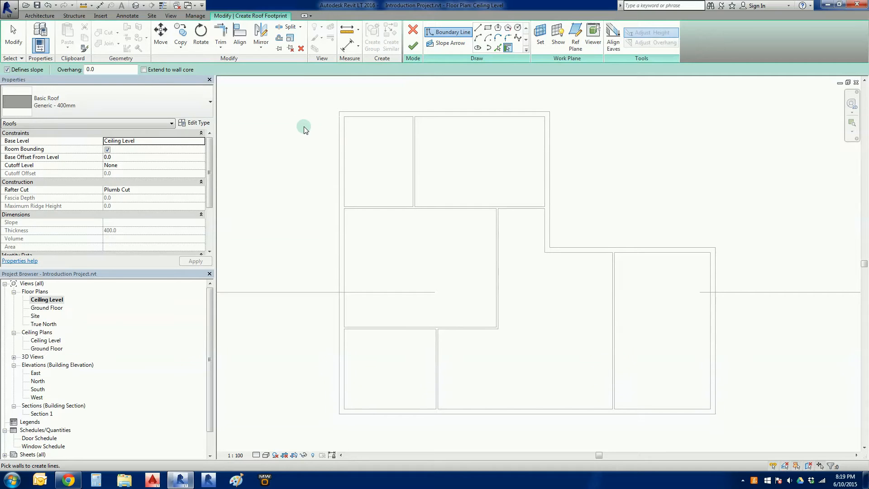
pyautogui.moveTo(506, 86)
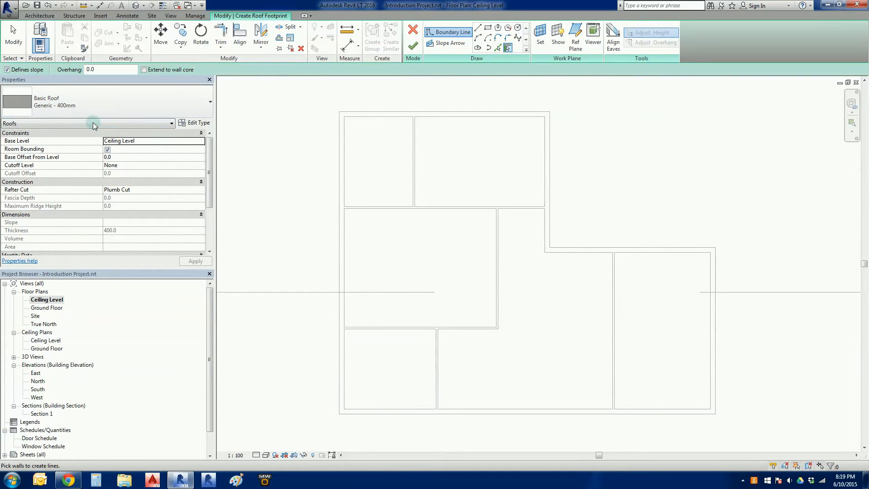
pyautogui.moveTo(65, 135)
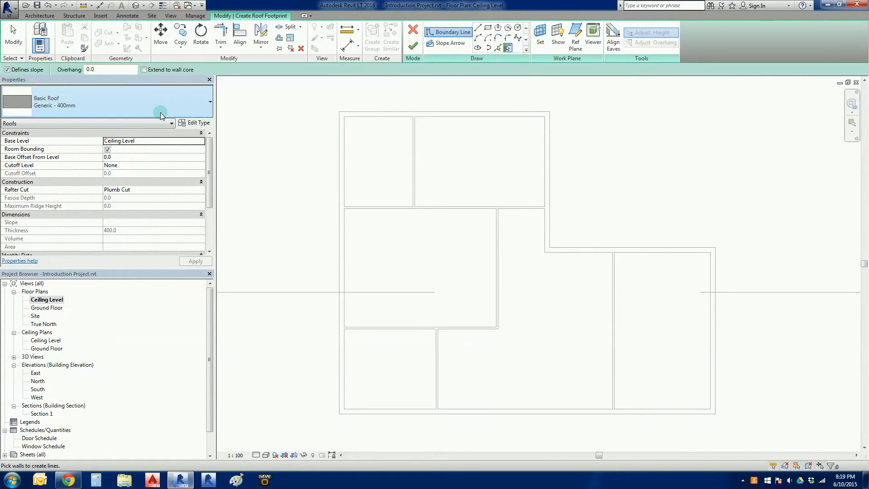
pyautogui.moveTo(44, 115)
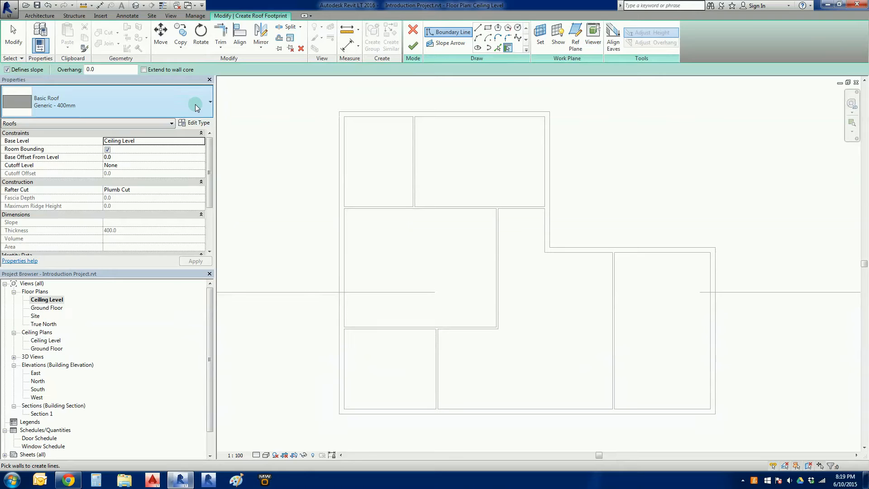
pyautogui.click(209, 102)
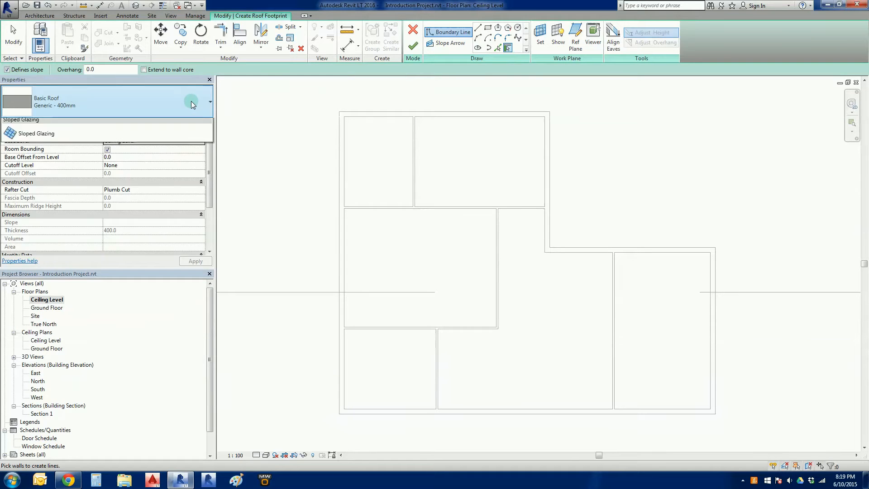
pyautogui.click(209, 102)
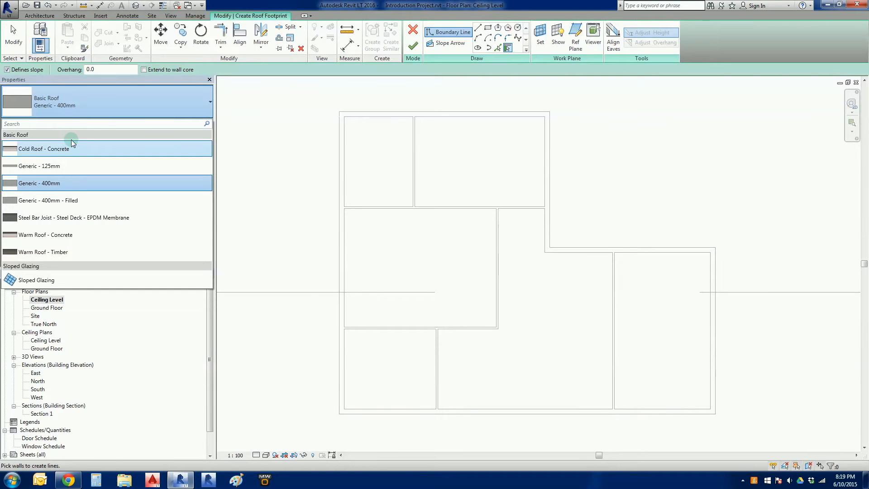
pyautogui.moveTo(72, 162)
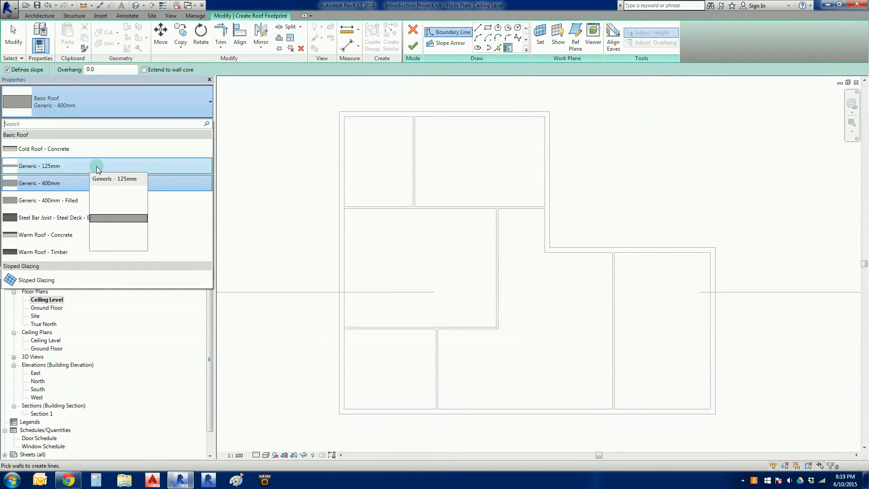
pyautogui.moveTo(88, 168)
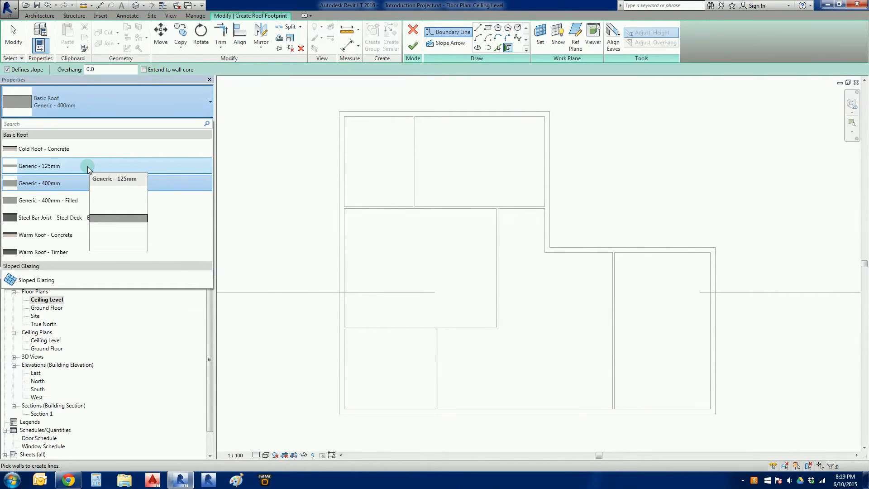
pyautogui.click(39, 166)
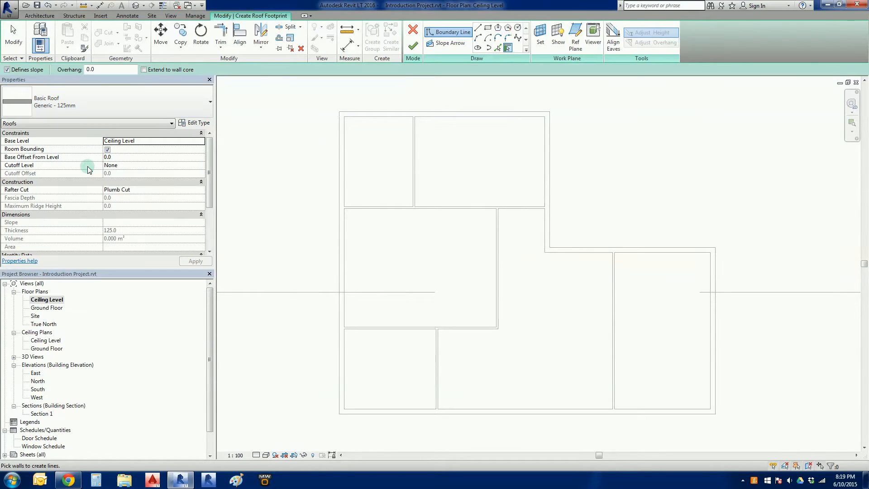
pyautogui.moveTo(88, 169)
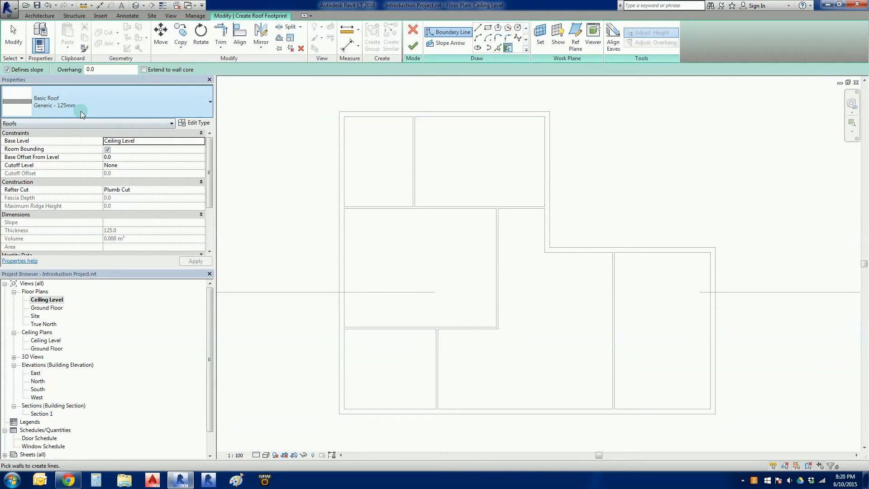
pyautogui.moveTo(81, 114)
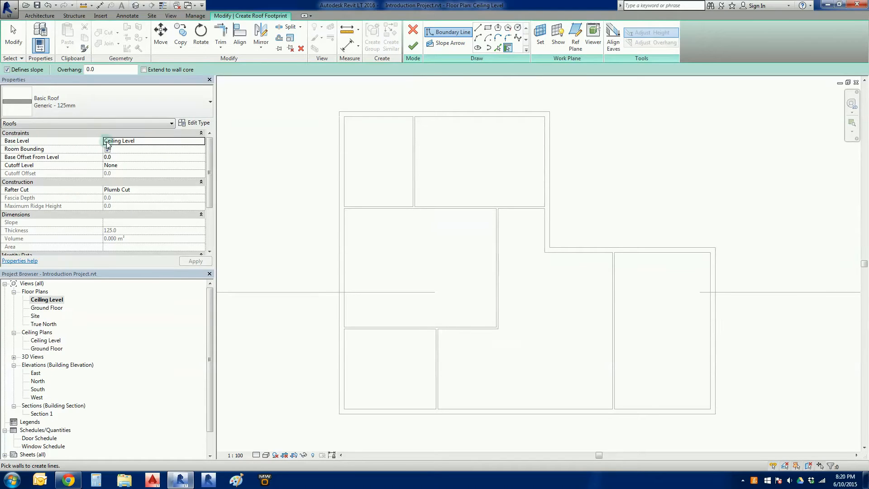
pyautogui.click(108, 149)
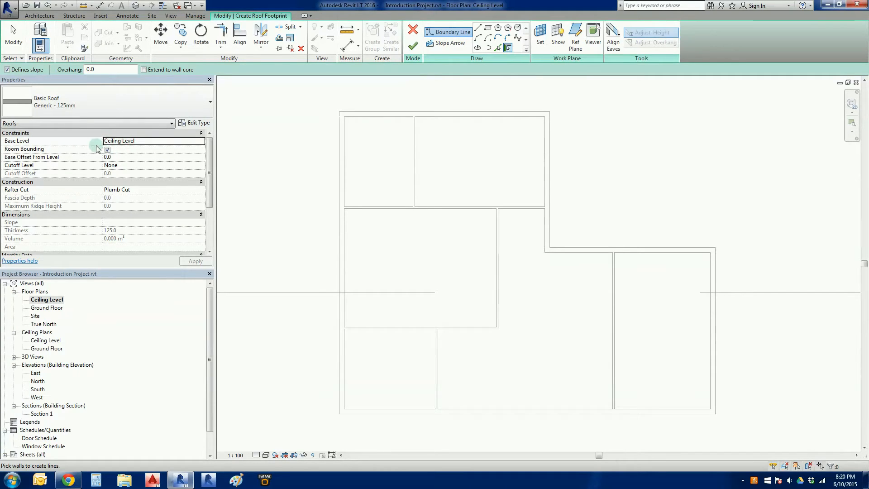
pyautogui.moveTo(76, 209)
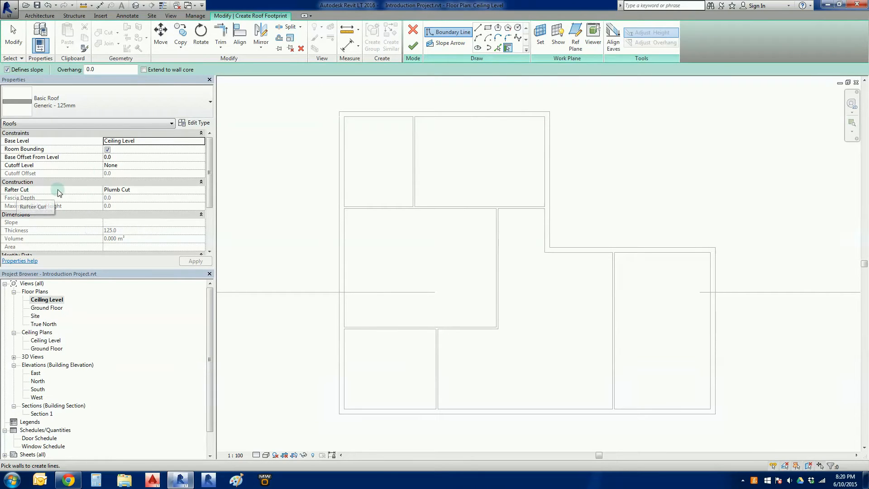
pyautogui.moveTo(133, 193)
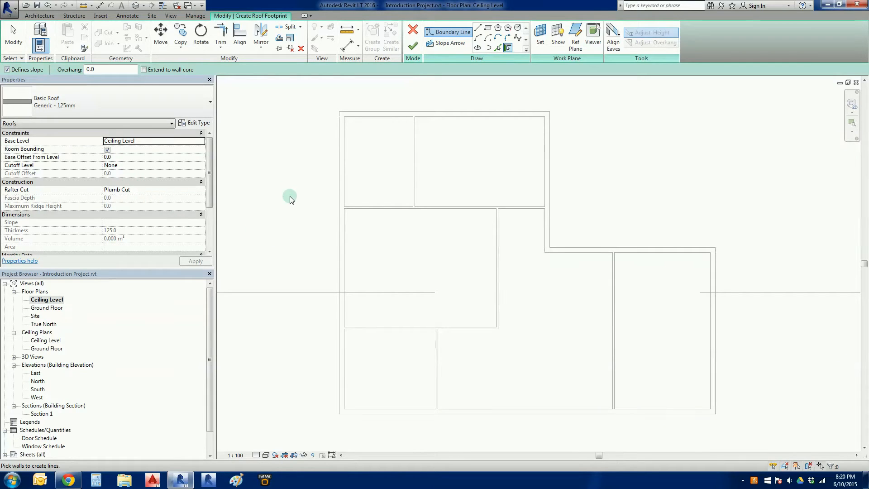
pyautogui.moveTo(255, 191)
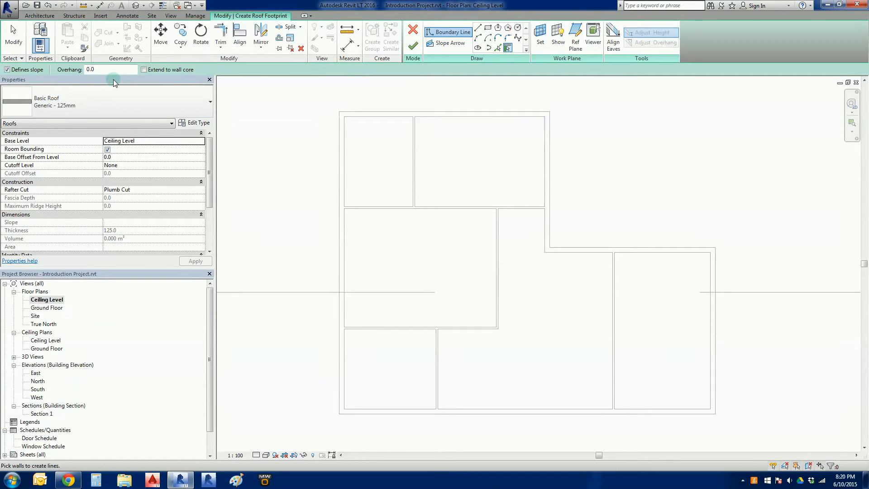
pyautogui.moveTo(125, 83)
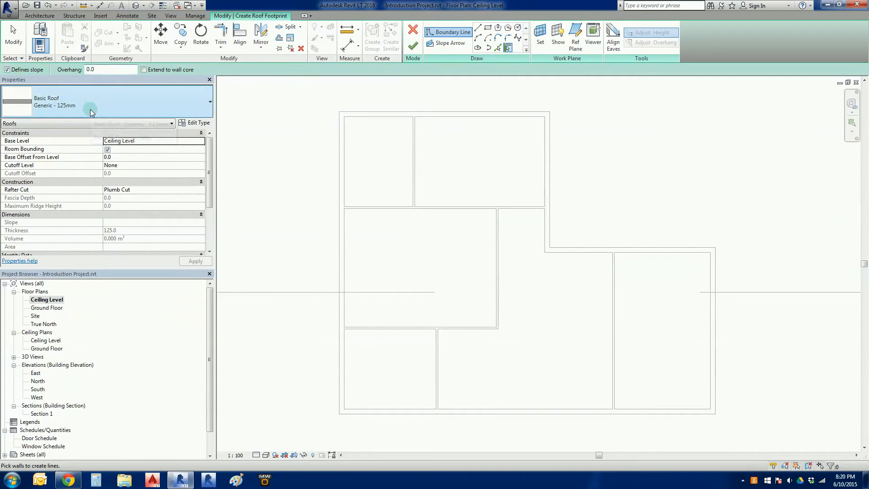
# Step: Set the roof footprint overhang to 450.0 in the Options Bar
pyautogui.write('450.0')
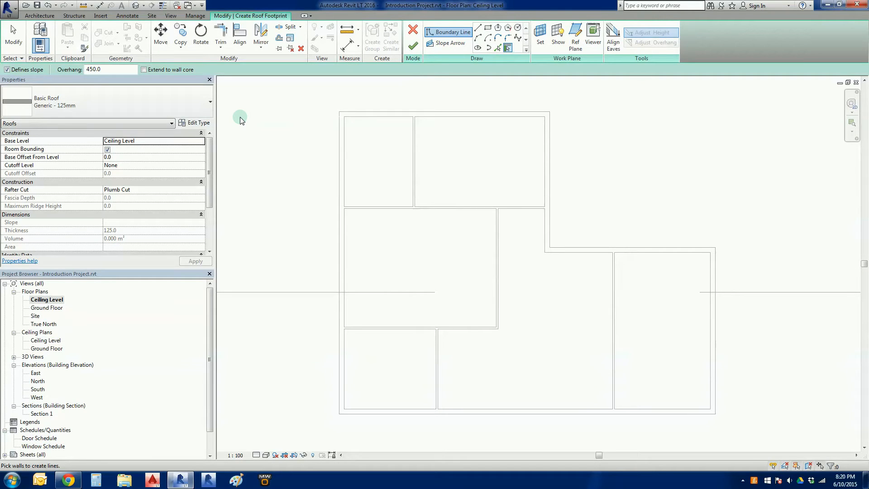
pyautogui.click(102, 70)
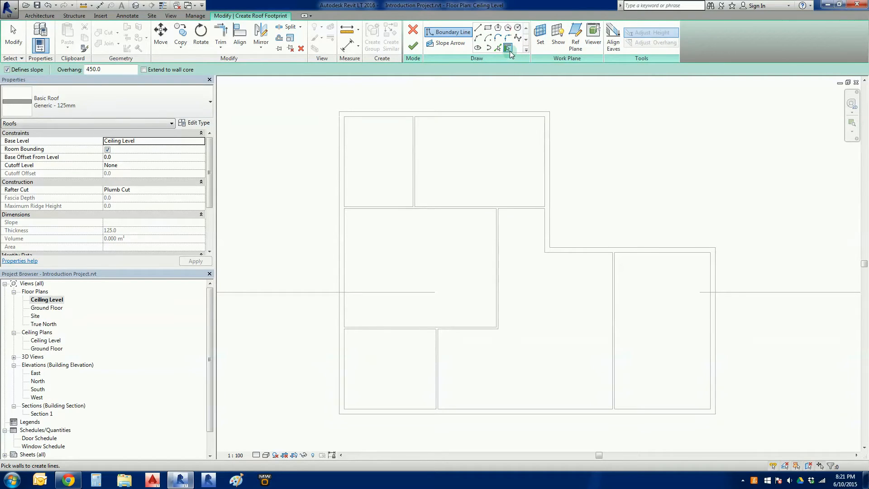
pyautogui.moveTo(507, 48)
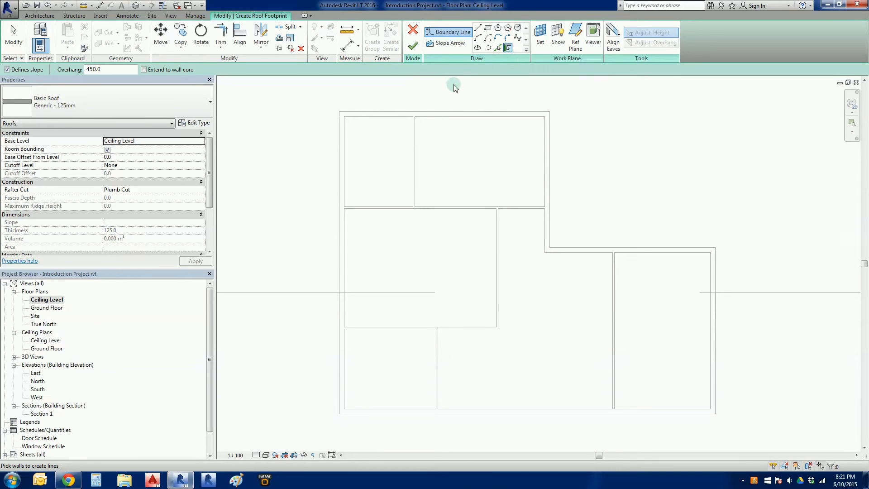
pyautogui.moveTo(460, 107)
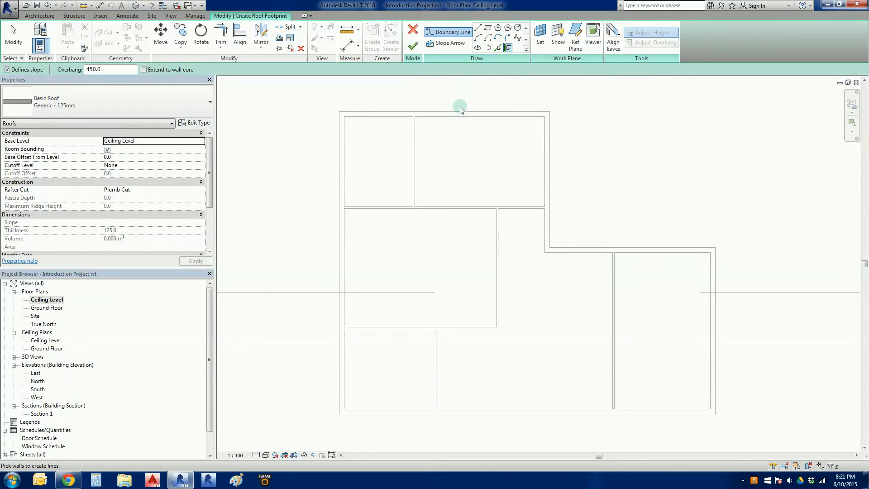
pyautogui.moveTo(488, 137)
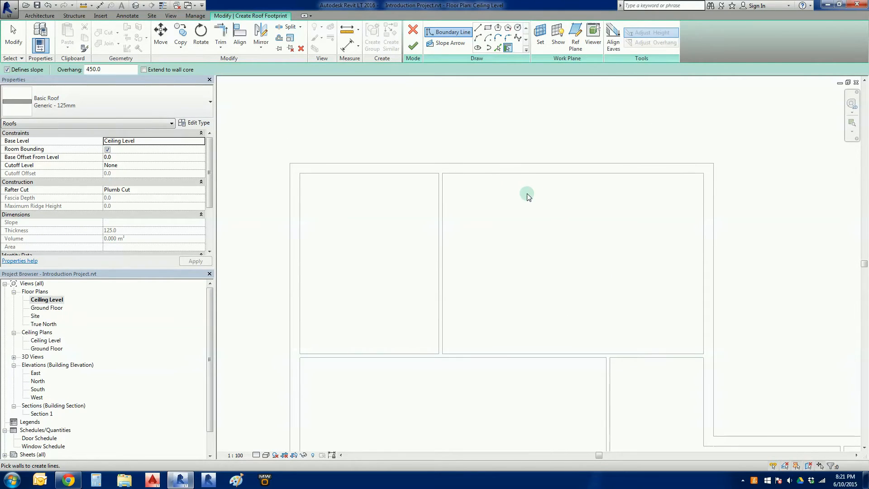
pyautogui.moveTo(528, 165)
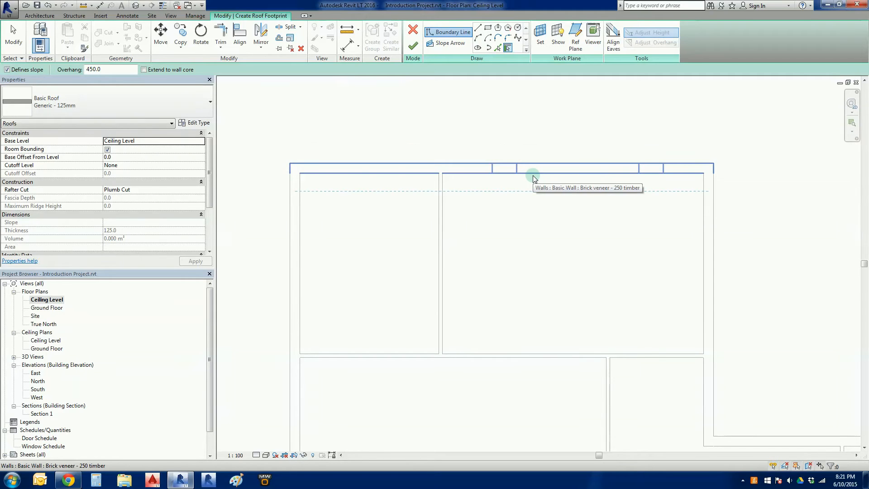
pyautogui.moveTo(551, 164)
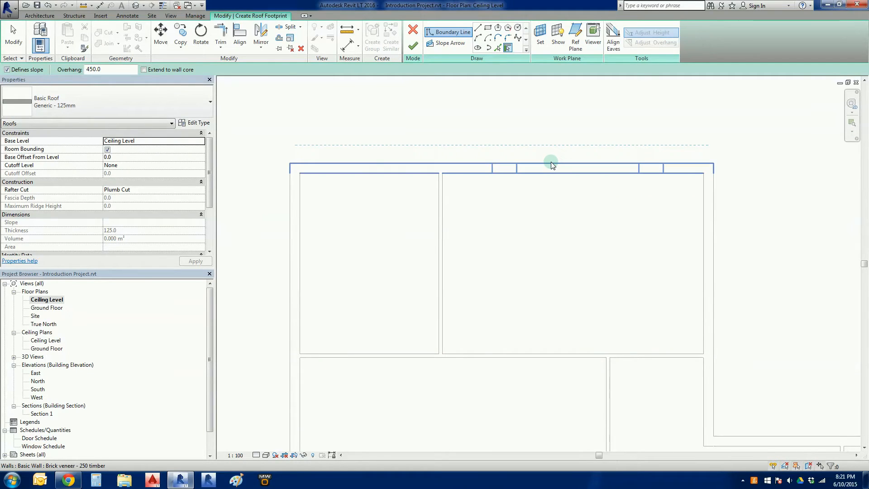
pyautogui.moveTo(551, 161)
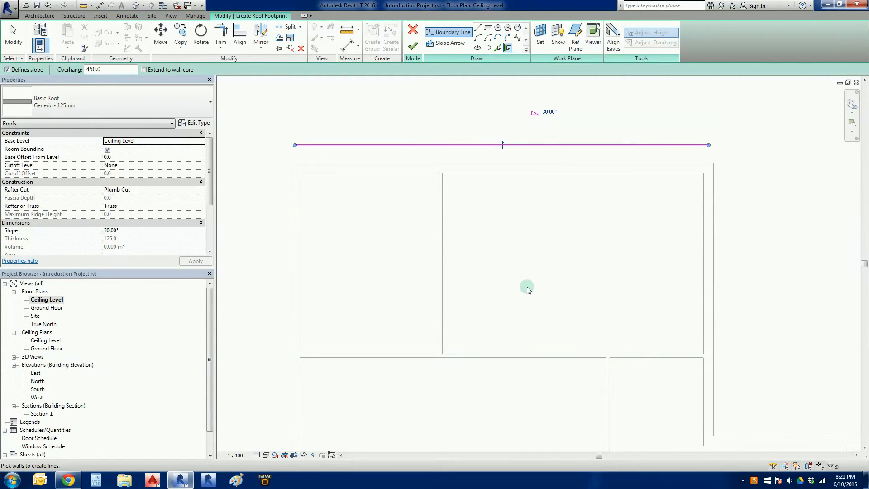
pyautogui.moveTo(651, 205)
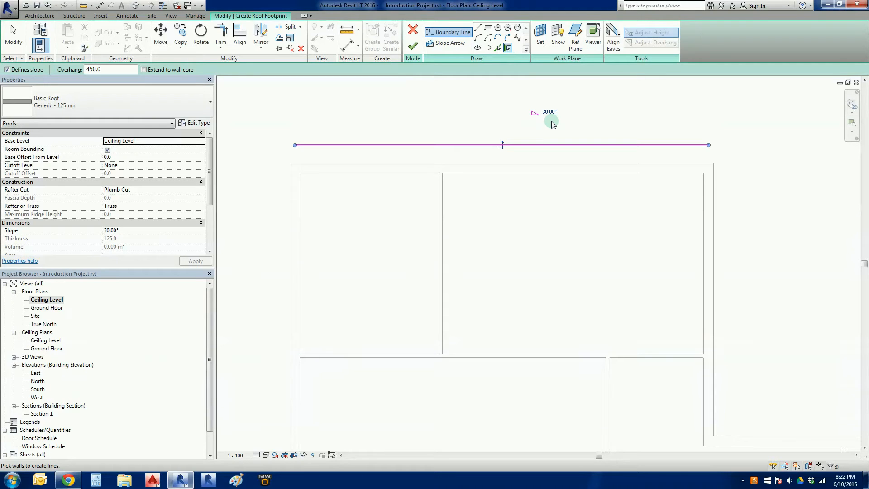
pyautogui.moveTo(561, 233)
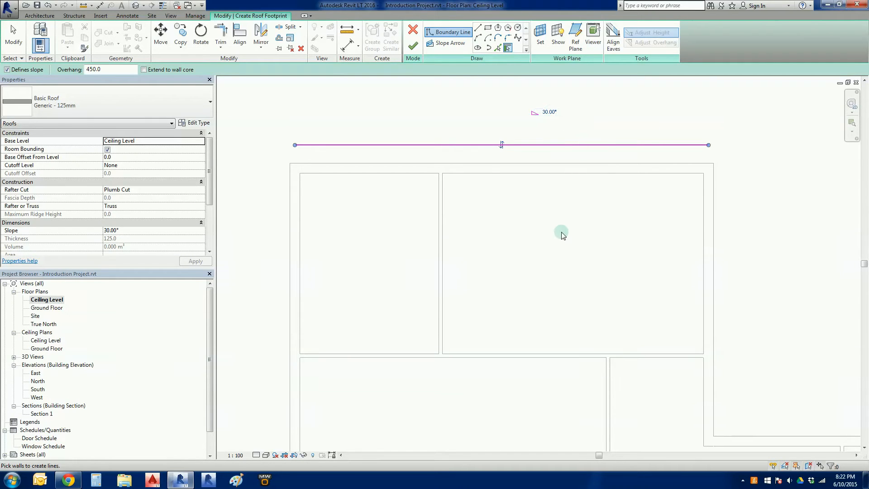
pyautogui.moveTo(499, 243)
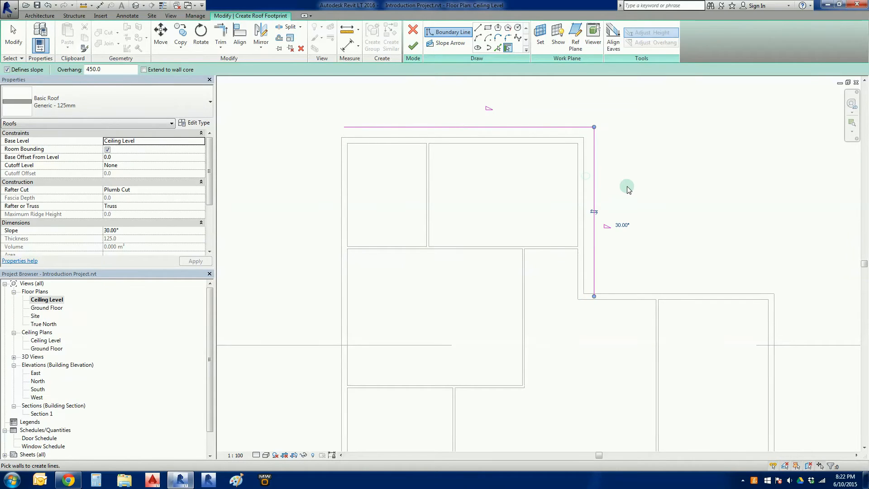
pyautogui.moveTo(592, 167)
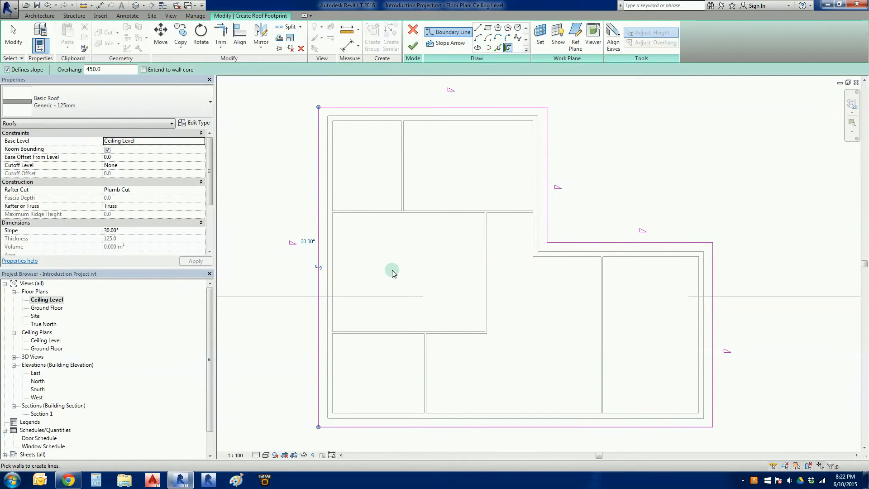
pyautogui.moveTo(728, 401)
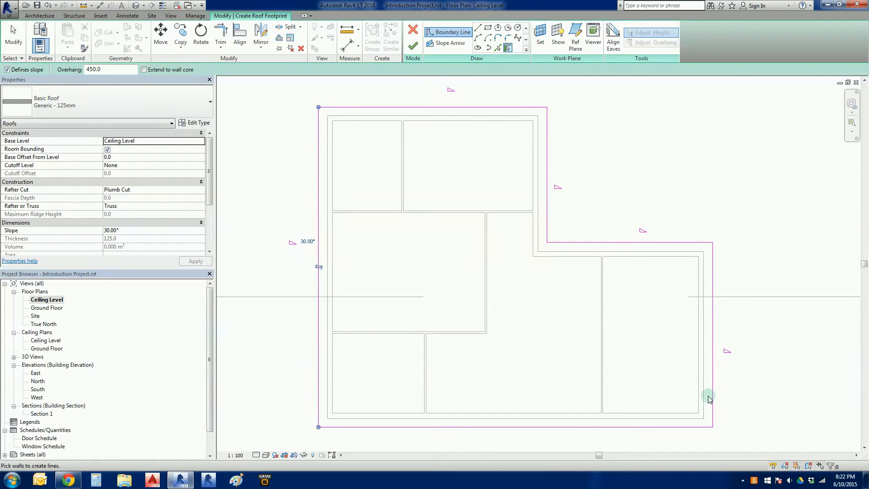
pyautogui.moveTo(708, 400)
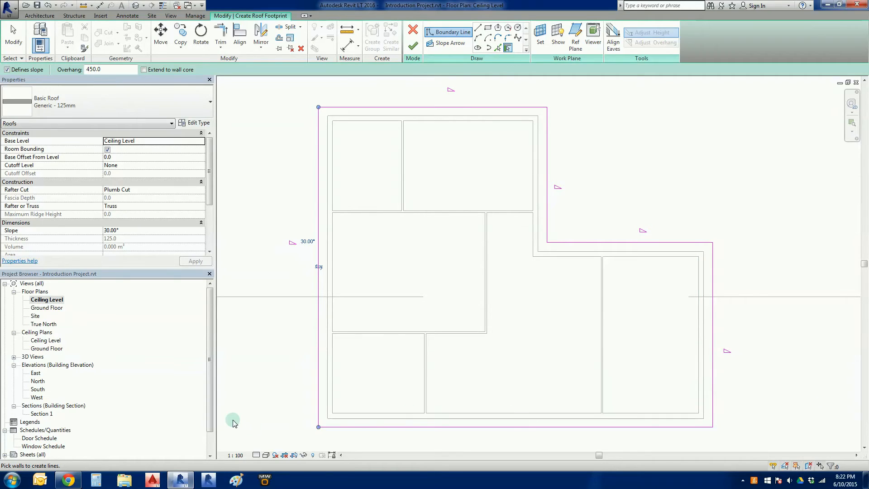
pyautogui.moveTo(94, 412)
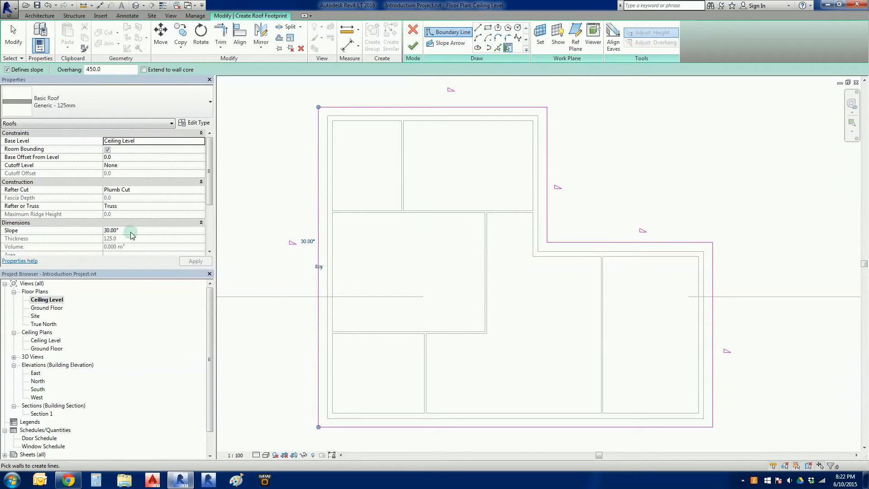
# Step: Change the roof slope to 22.5° in Properties and apply it to the footprint
pyautogui.click(154, 230)
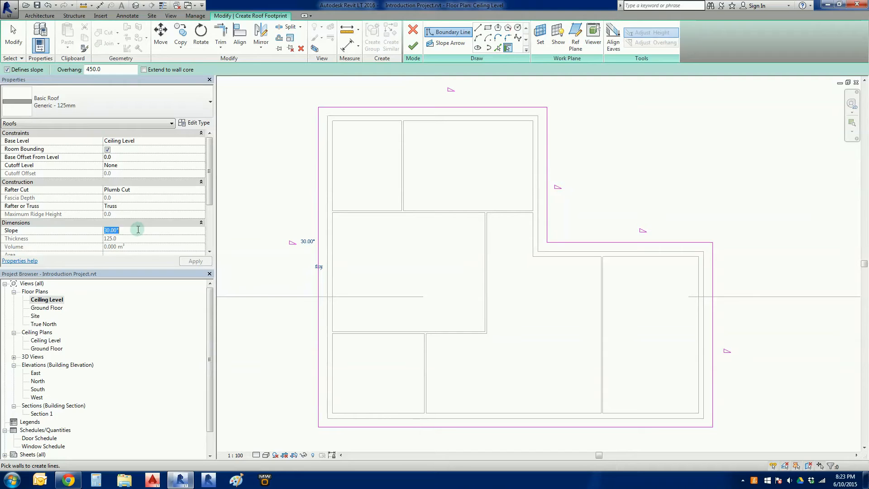
pyautogui.moveTo(144, 233)
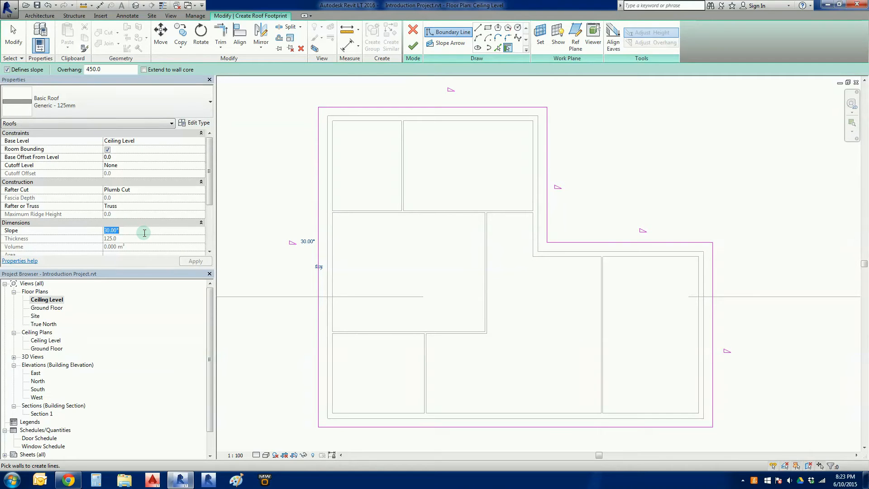
pyautogui.write('22.5')
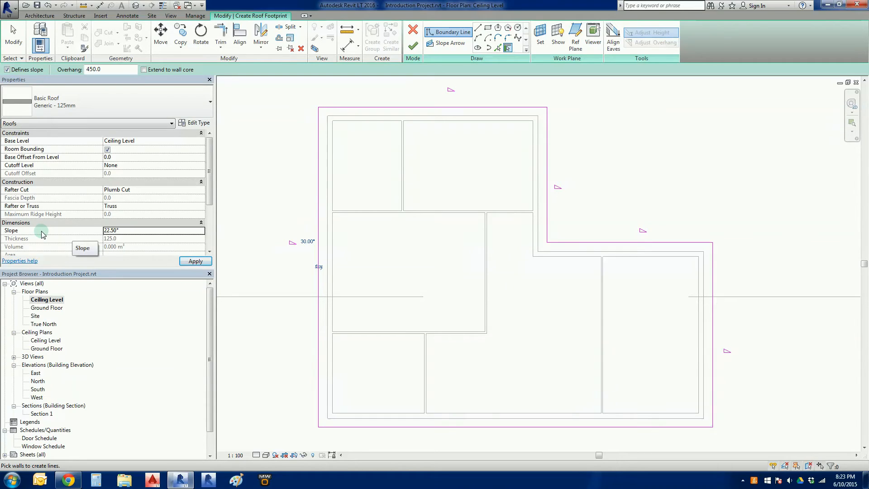
pyautogui.moveTo(146, 233)
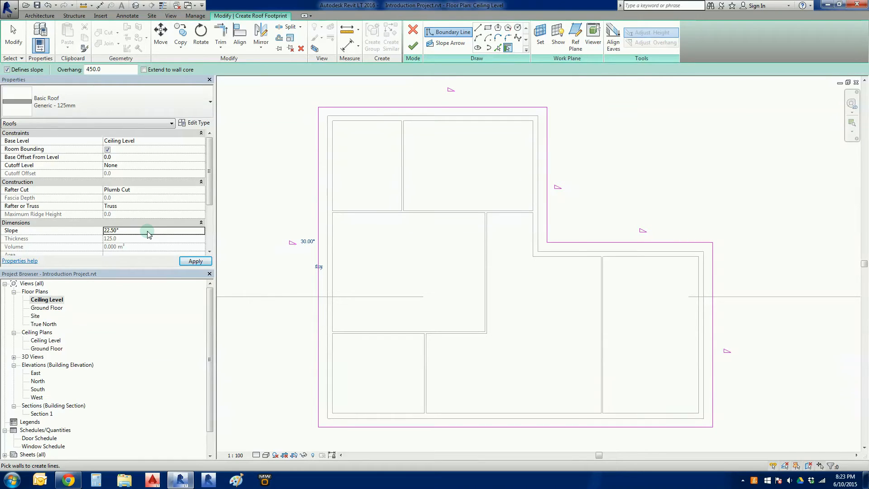
pyautogui.click(195, 261)
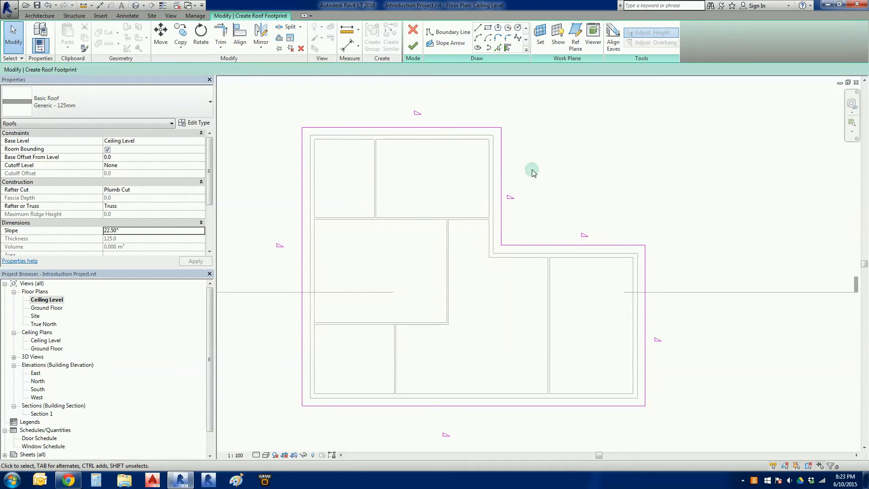
pyautogui.moveTo(325, 123)
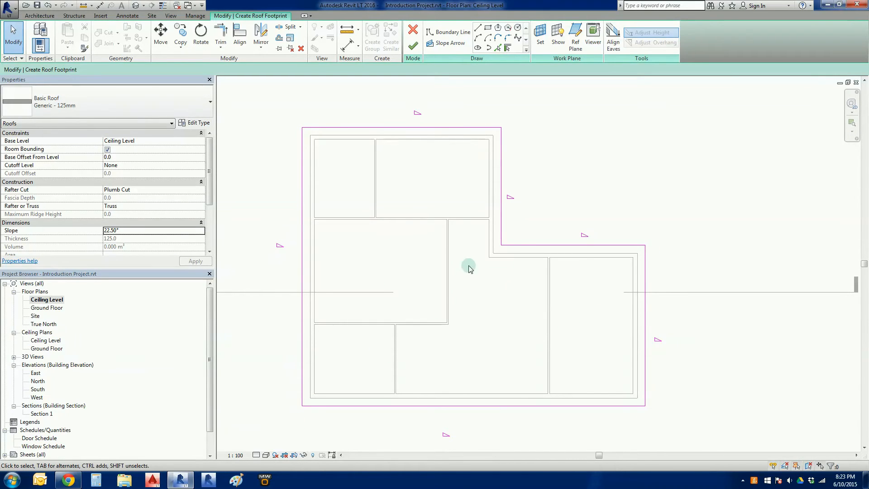
pyautogui.moveTo(492, 261)
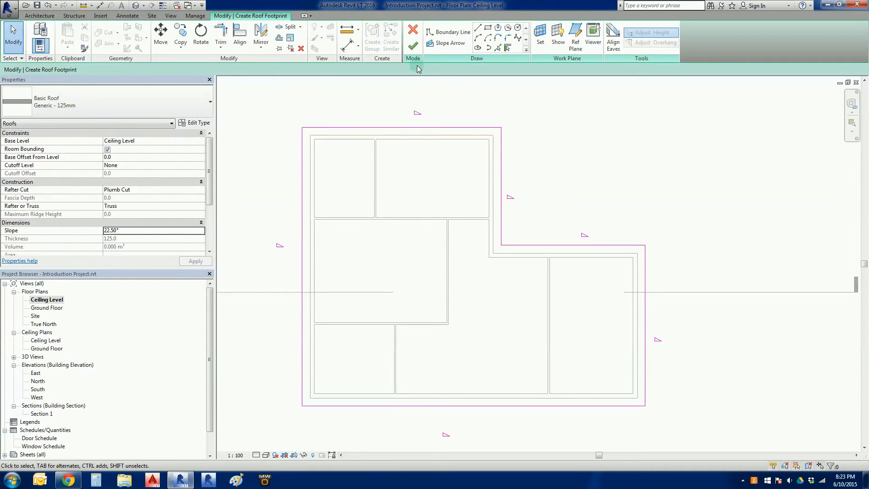
pyautogui.moveTo(413, 46)
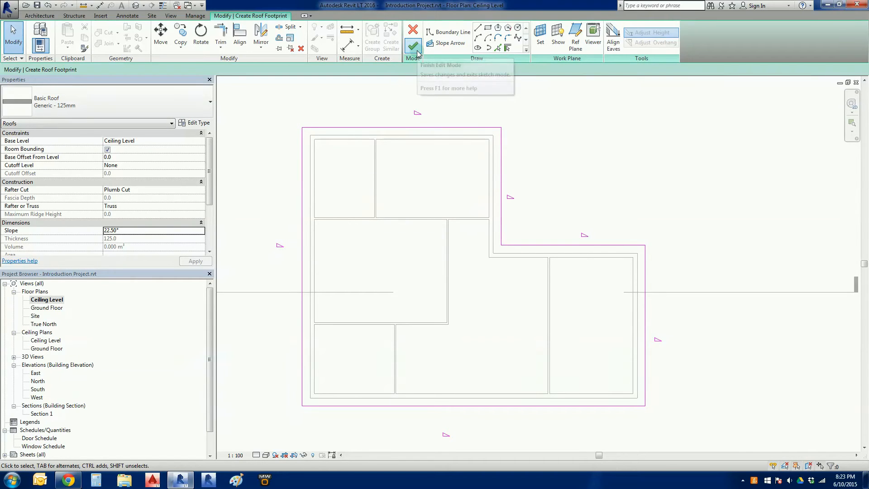
# Step: Finish Edit Mode to create the 22.5° hipped roof over the L-shaped plan
pyautogui.click(412, 46)
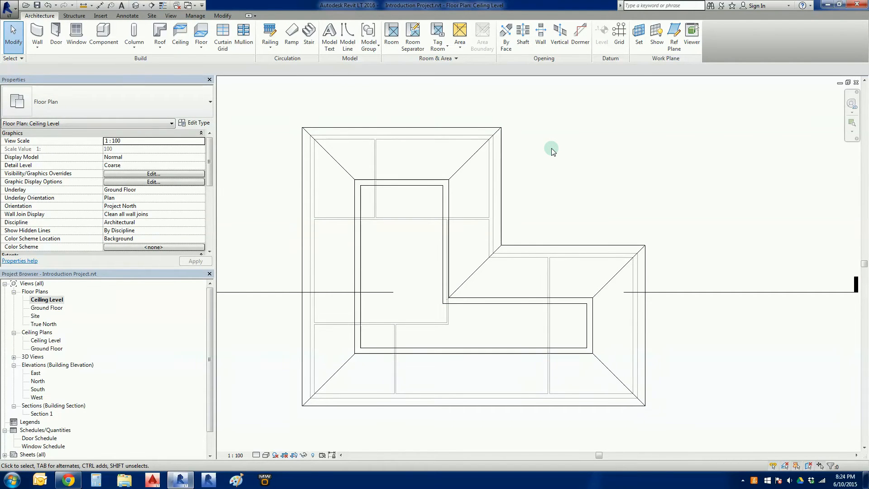
pyautogui.moveTo(548, 179)
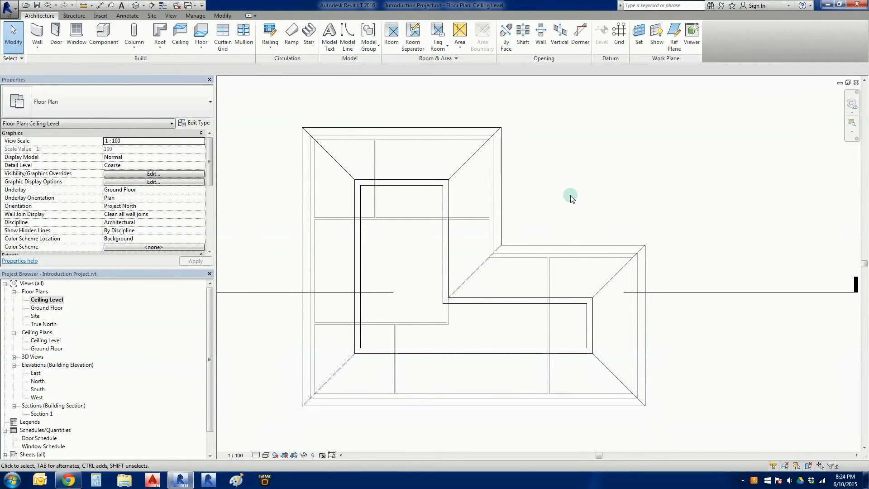
pyautogui.moveTo(462, 202)
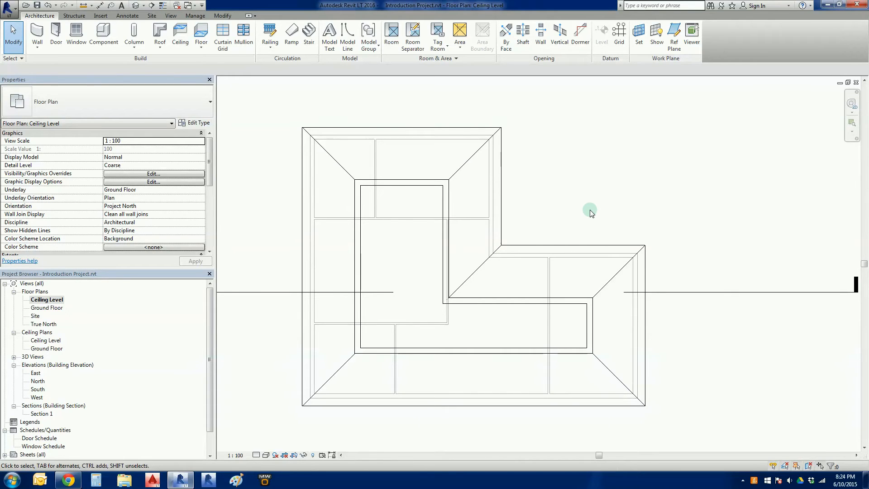
pyautogui.moveTo(604, 212)
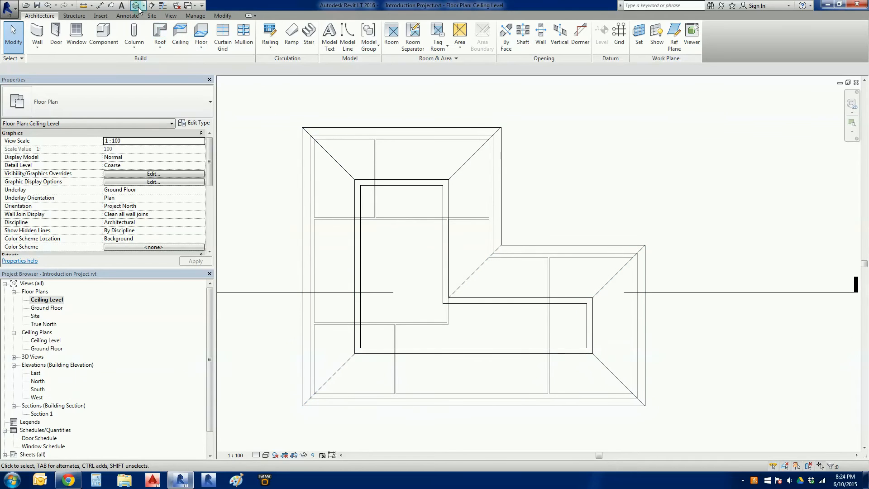
pyautogui.moveTo(137, 5)
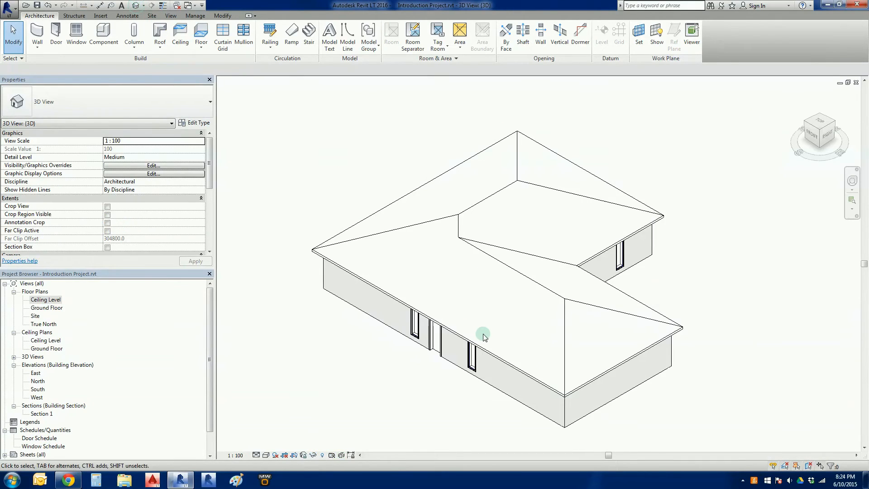
pyautogui.moveTo(413, 372)
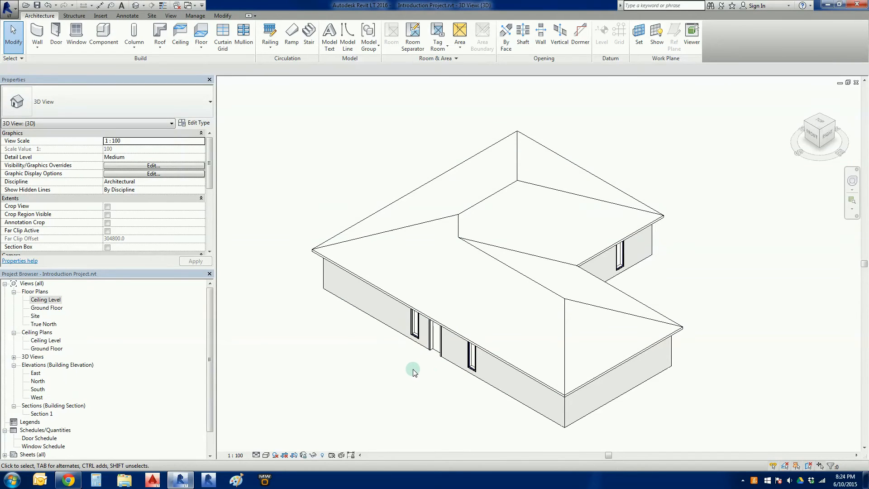
# Step: Orbit the 3D model to inspect the hipped roof from front, far side, below and the valley
pyautogui.moveTo(413, 371); pyautogui.dragTo(453, 401)
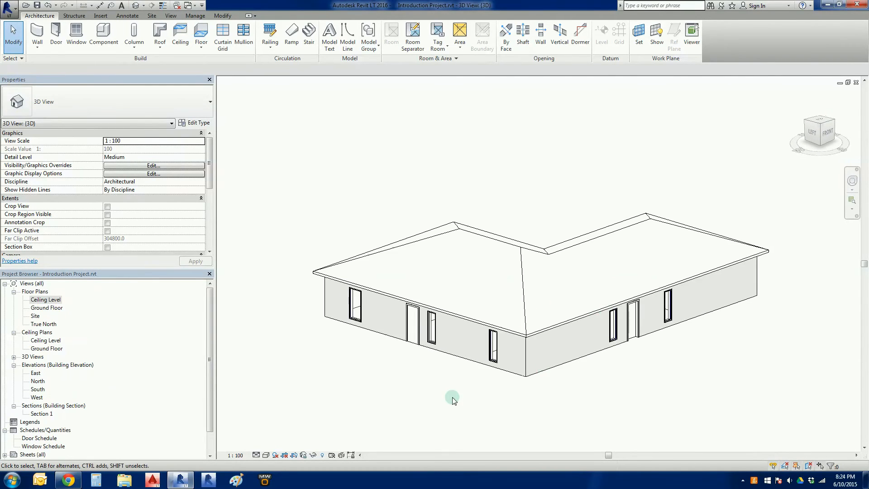
pyautogui.moveTo(453, 400); pyautogui.dragTo(577, 444)
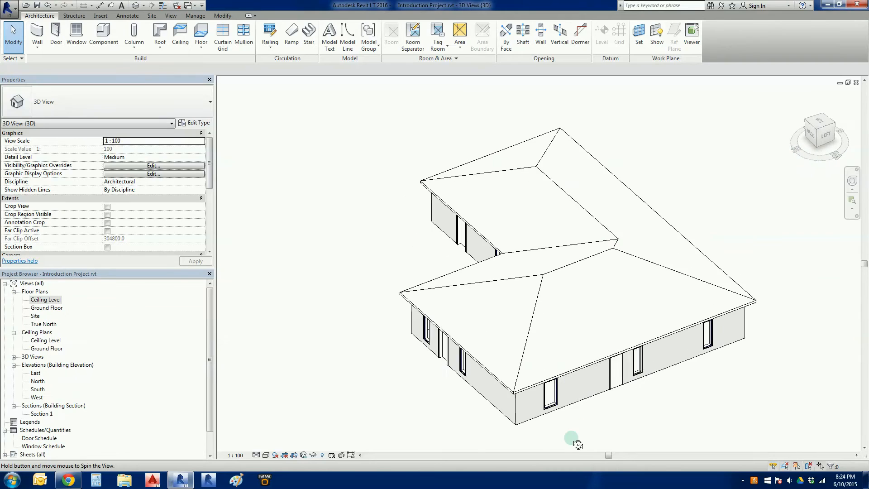
pyautogui.click(502, 283)
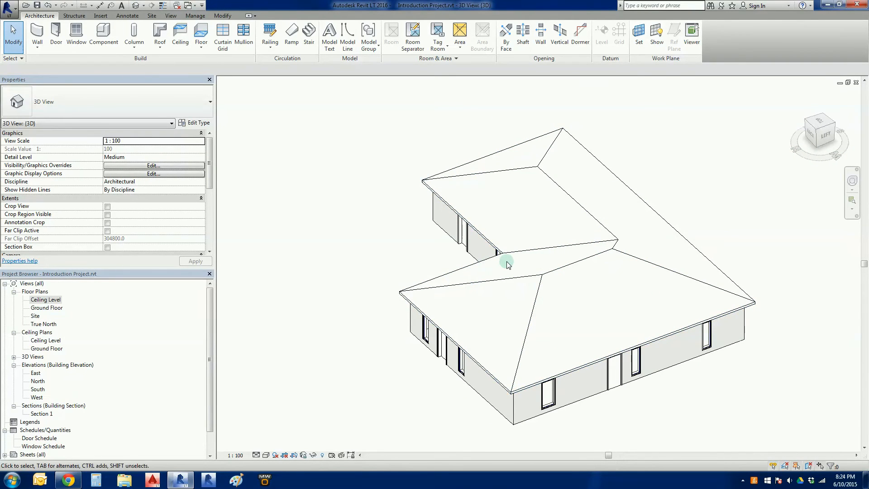
pyautogui.moveTo(507, 264); pyautogui.dragTo(590, 314)
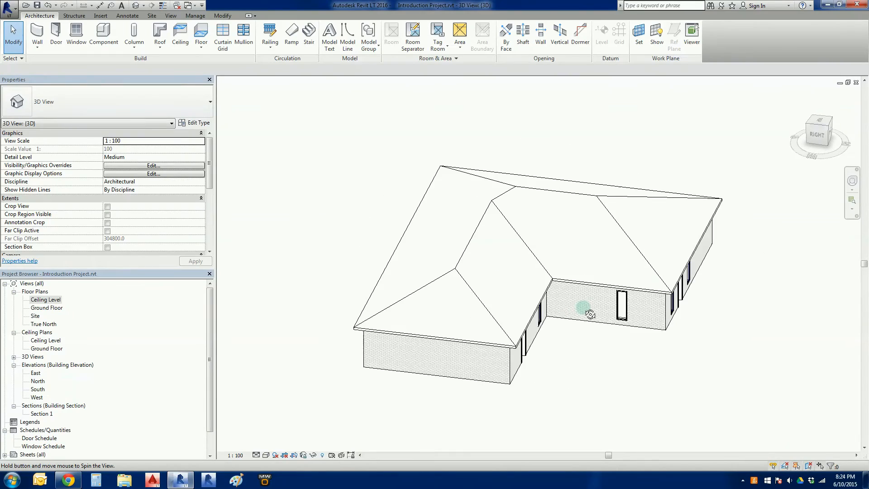
pyautogui.moveTo(590, 313); pyautogui.dragTo(688, 233)
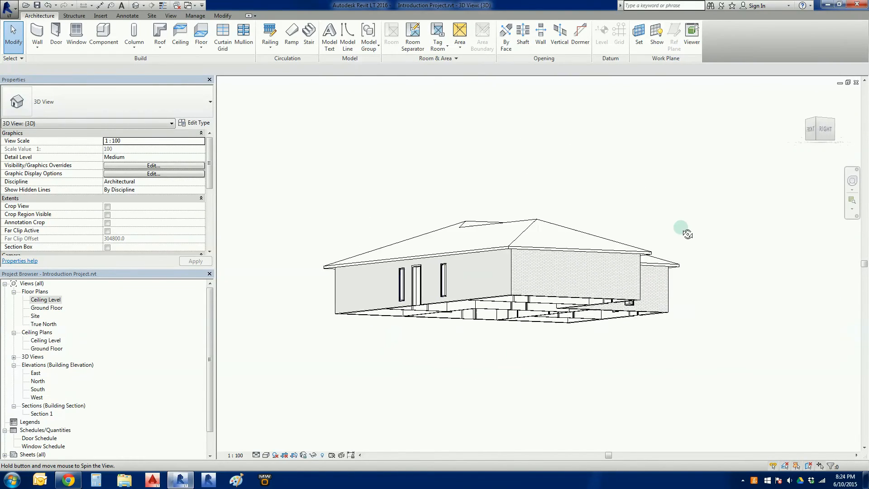
pyautogui.moveTo(687, 232); pyautogui.dragTo(682, 327)
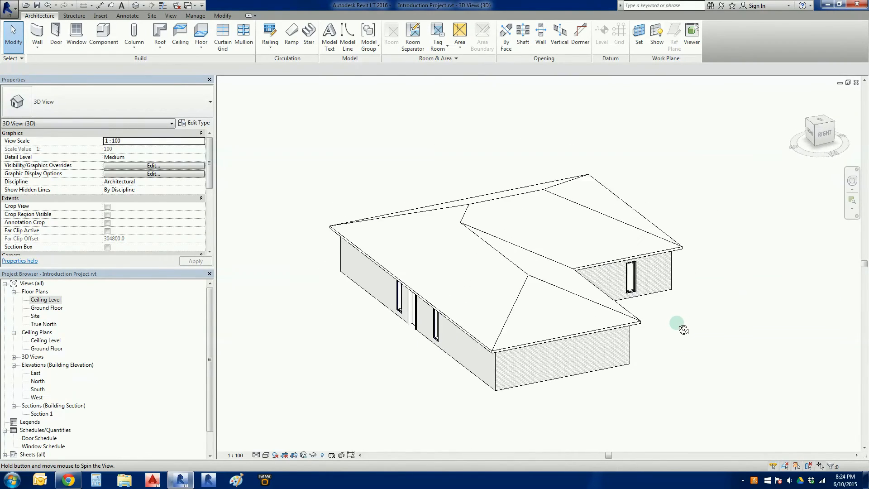
pyautogui.moveTo(682, 327); pyautogui.dragTo(335, 341)
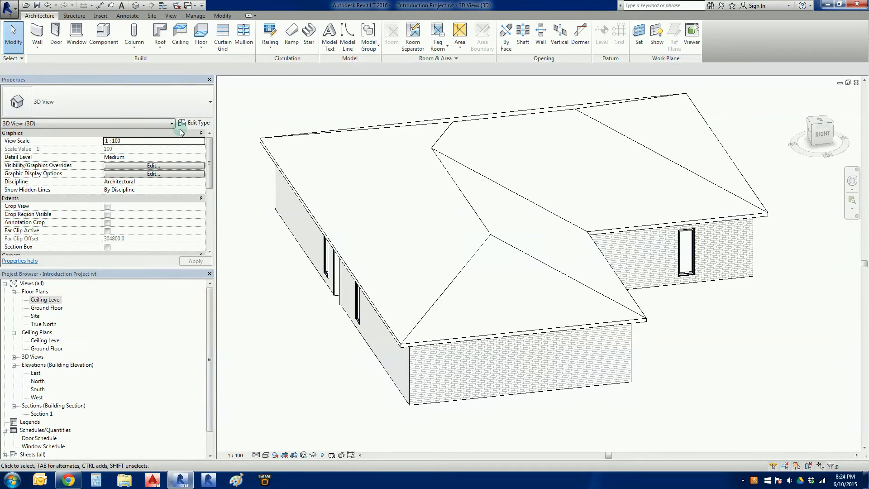
pyautogui.moveTo(238, 154)
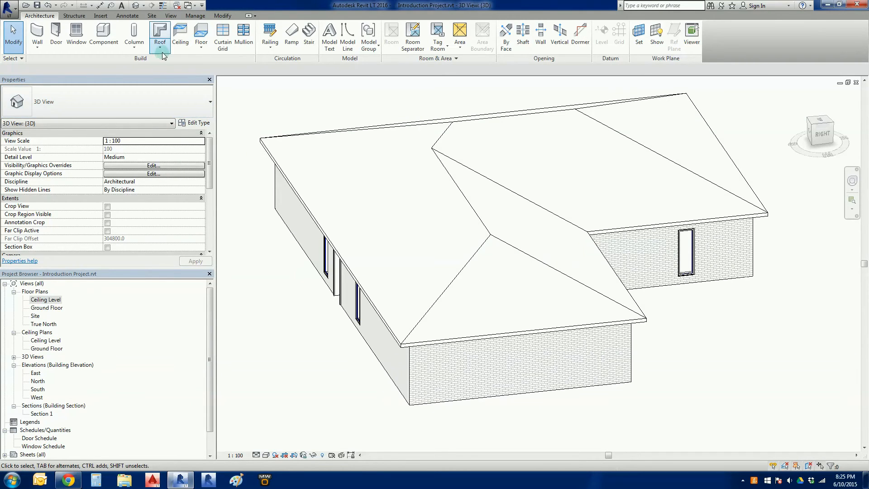
# Step: Choose Roof: Fascia from the Roof dropdown to begin placing fascia
pyautogui.click(159, 33)
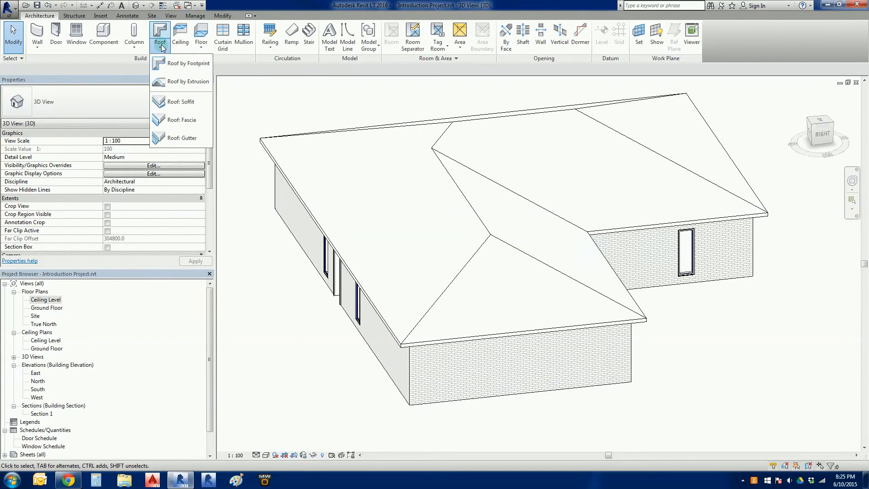
pyautogui.moveTo(180, 119)
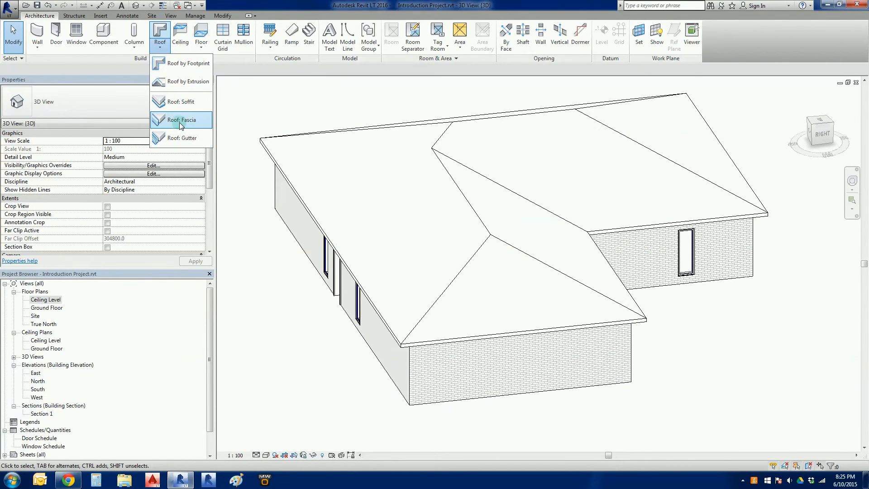
pyautogui.moveTo(180, 120)
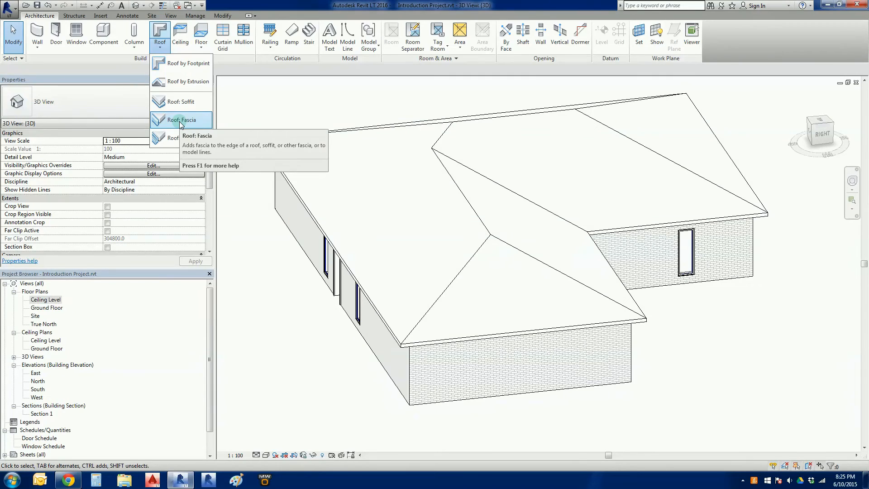
pyautogui.click(179, 120)
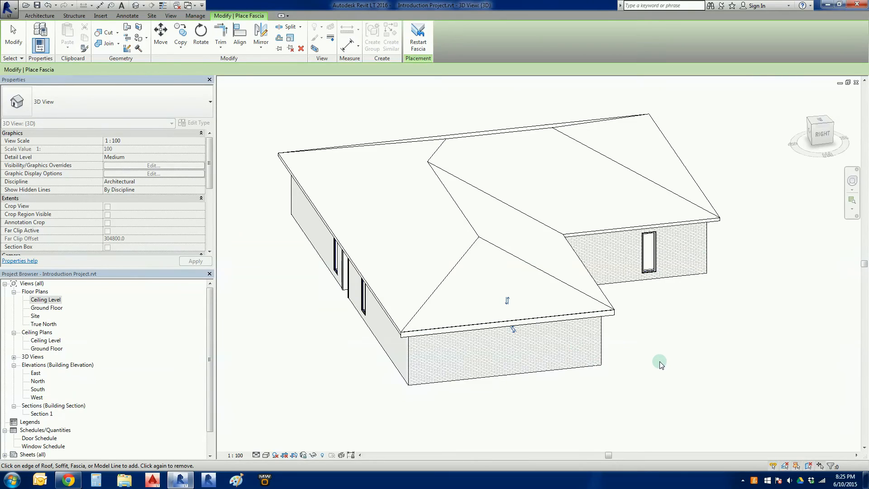
# Step: Place fascia on every roof edge, orbiting around the L-shaped house to reach each side
pyautogui.moveTo(660, 364); pyautogui.dragTo(586, 386)
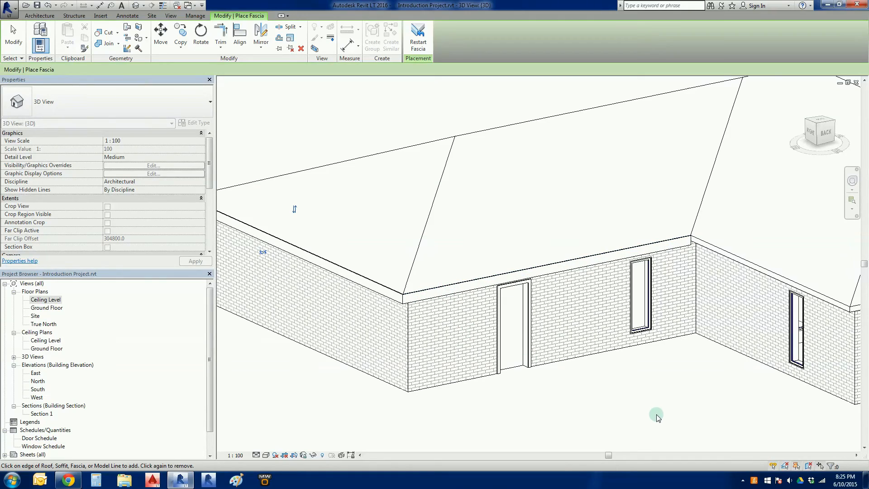
pyautogui.moveTo(657, 416); pyautogui.dragTo(545, 394)
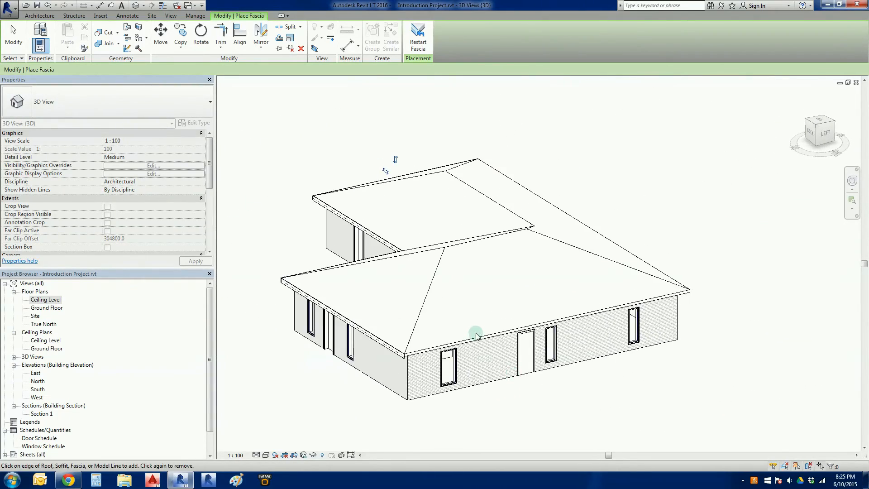
pyautogui.moveTo(476, 335); pyautogui.dragTo(593, 405)
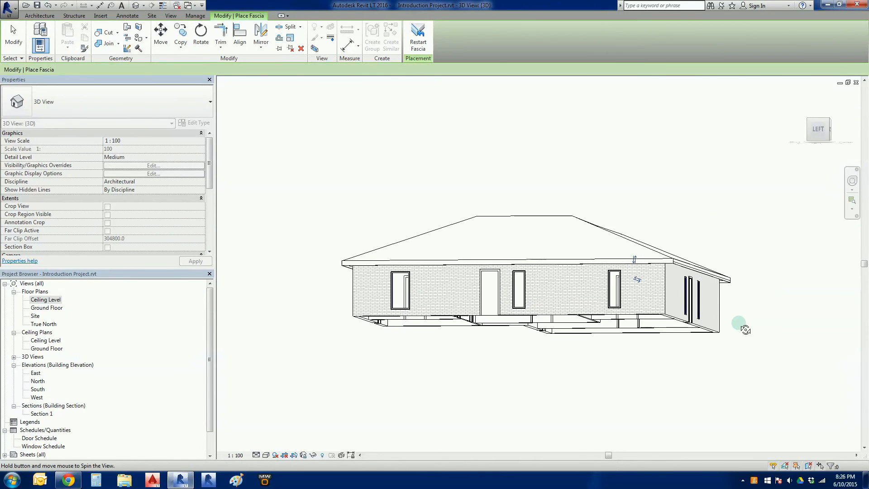
pyautogui.moveTo(746, 329); pyautogui.dragTo(607, 436)
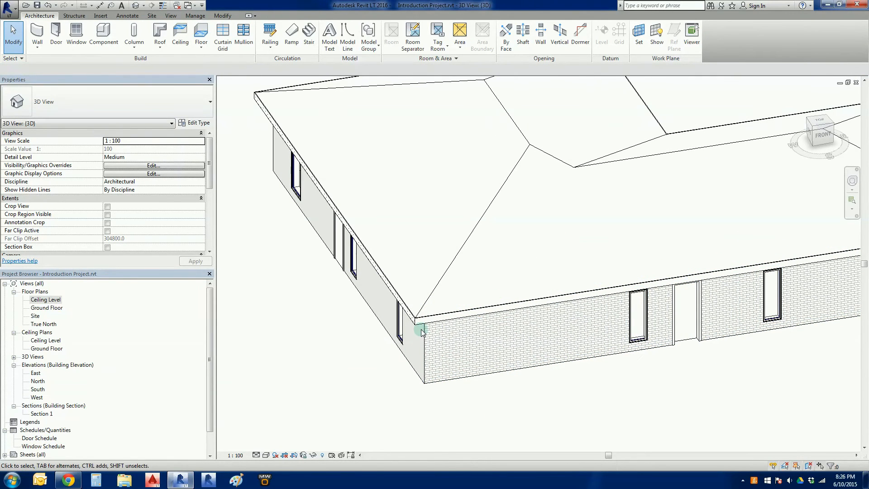
pyautogui.click(421, 330)
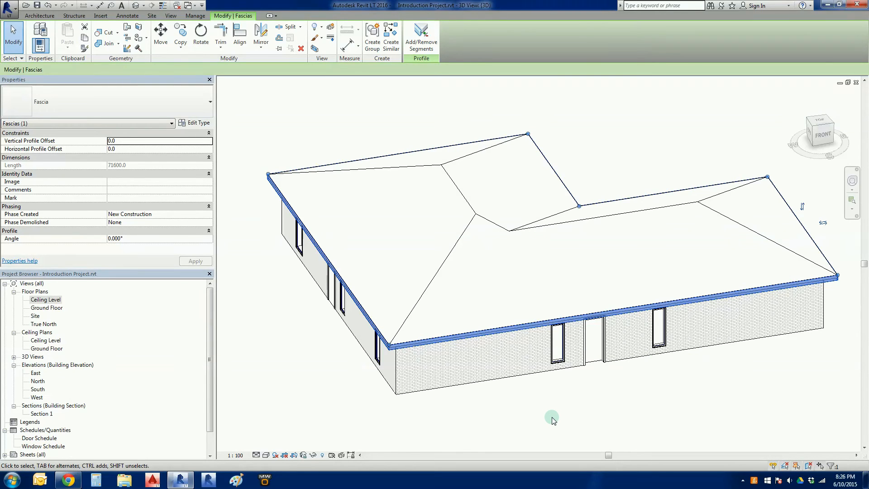
pyautogui.moveTo(678, 289)
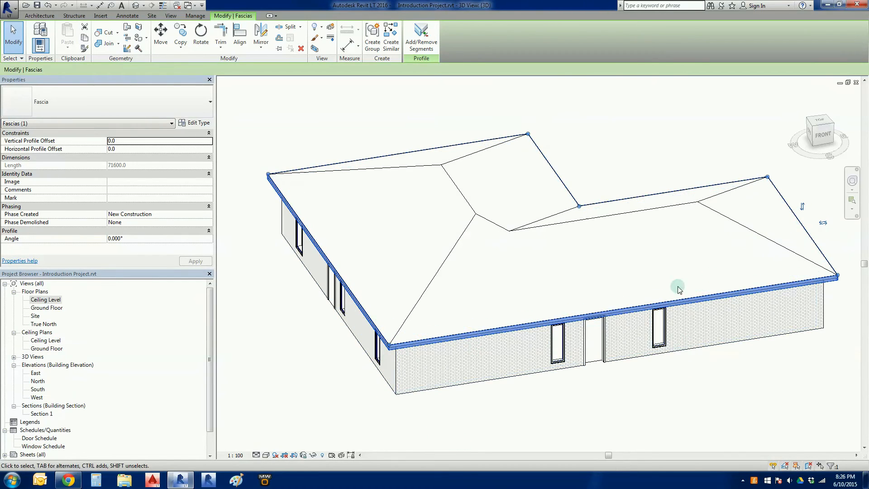
pyautogui.moveTo(617, 402)
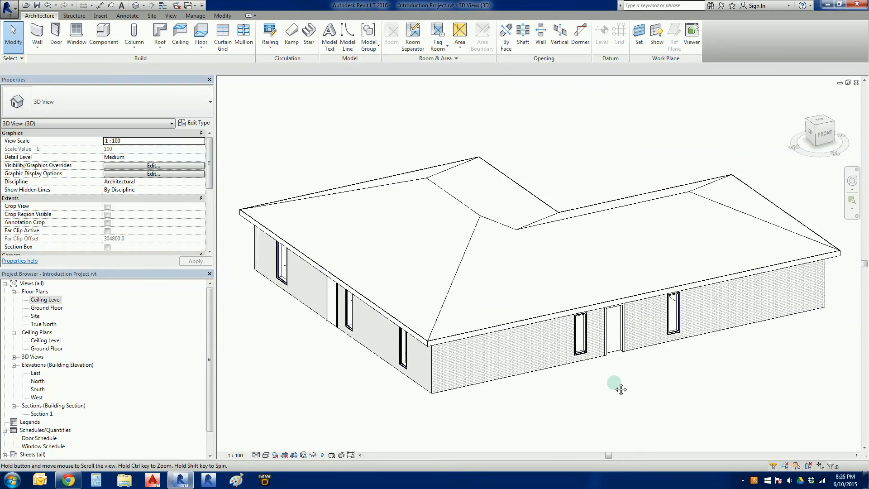
pyautogui.moveTo(622, 390); pyautogui.dragTo(513, 394)
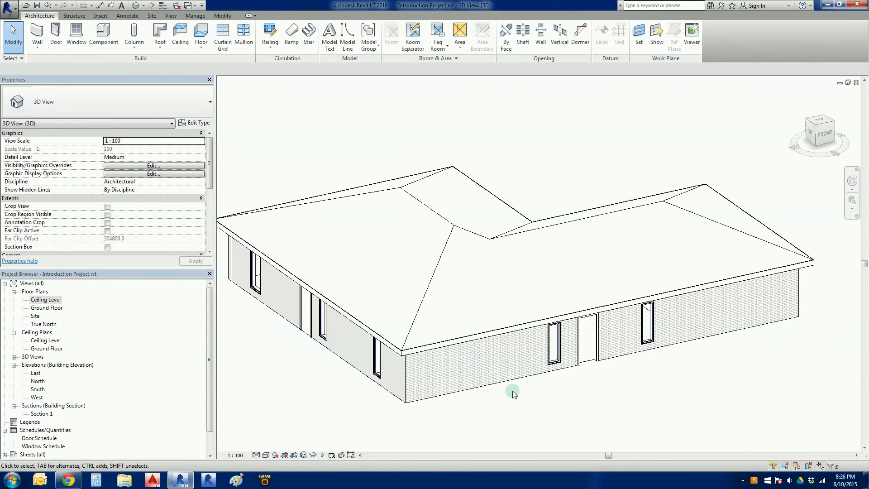
pyautogui.moveTo(546, 397)
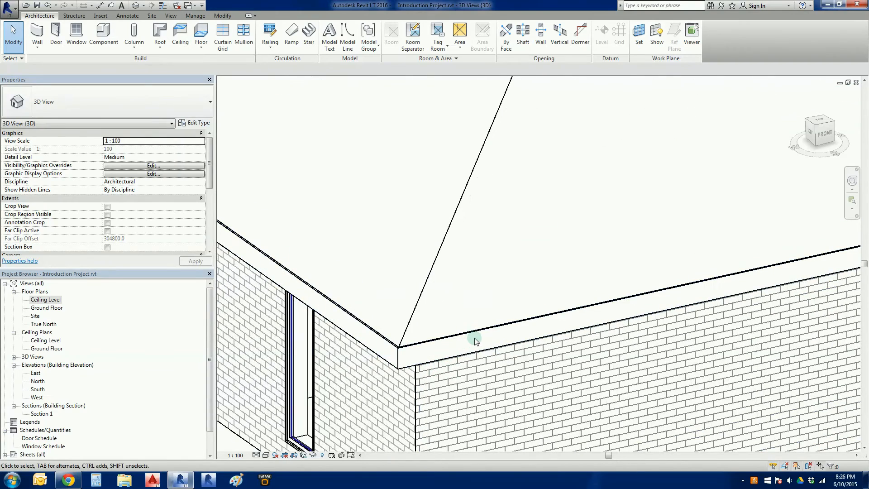
pyautogui.moveTo(477, 316)
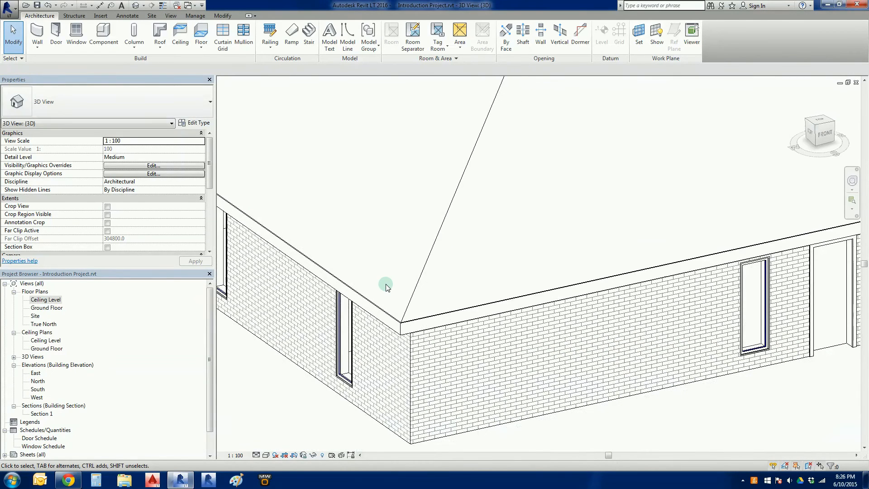
pyautogui.moveTo(159, 33)
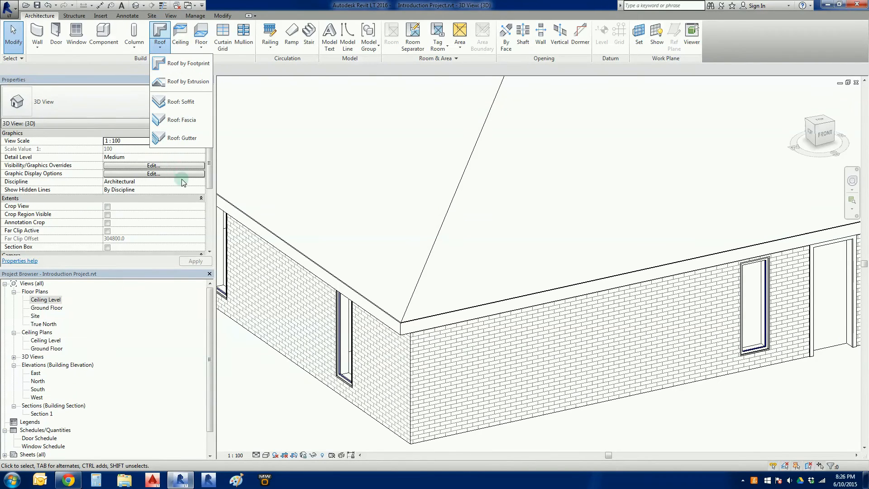
pyautogui.moveTo(180, 138)
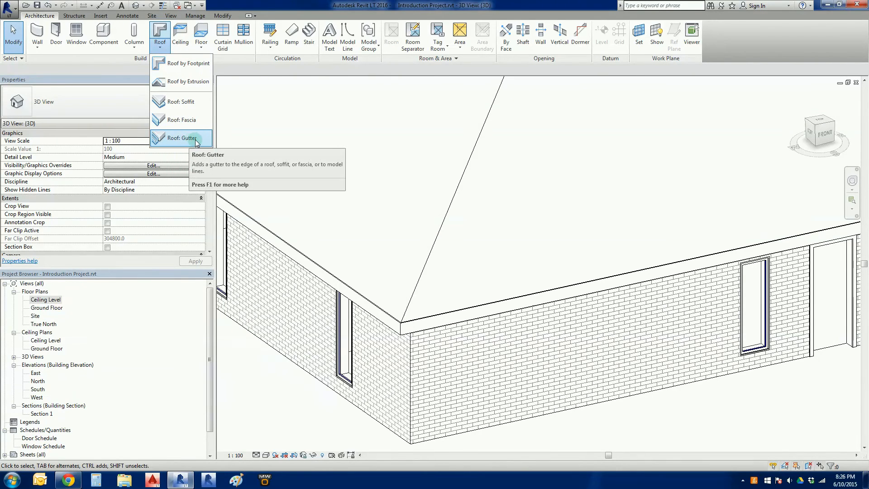
# Step: Choose Roof: Gutter to begin placing a gutter along the fascia edges
pyautogui.click(180, 137)
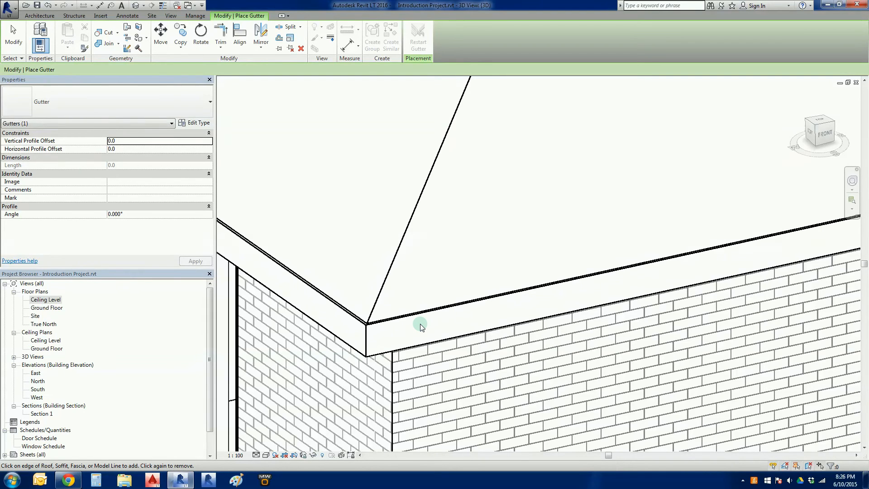
pyautogui.moveTo(371, 341)
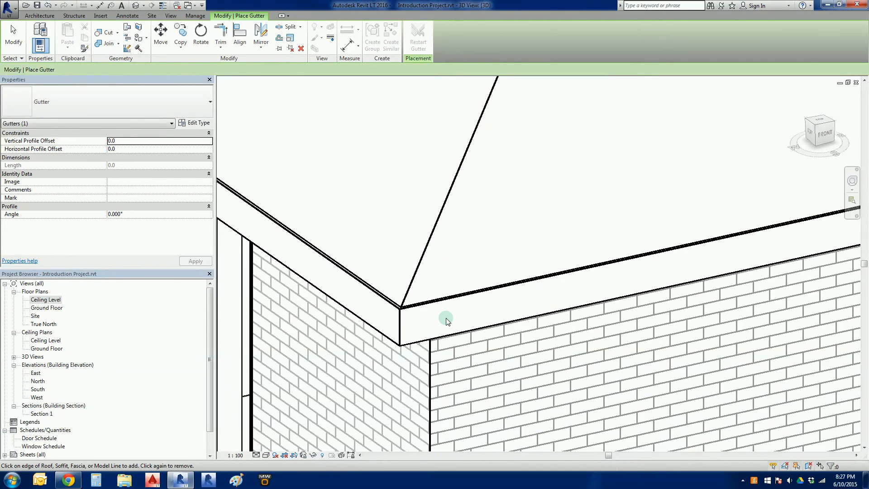
pyautogui.moveTo(431, 268)
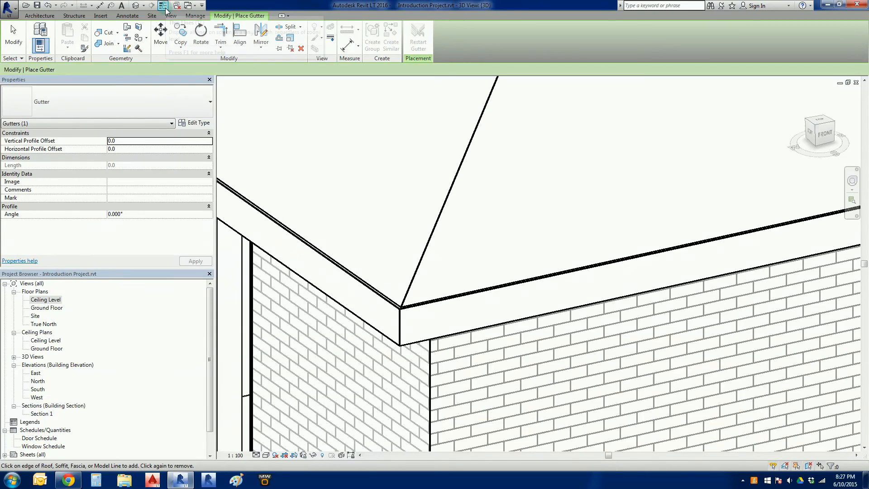
pyautogui.moveTo(163, 6)
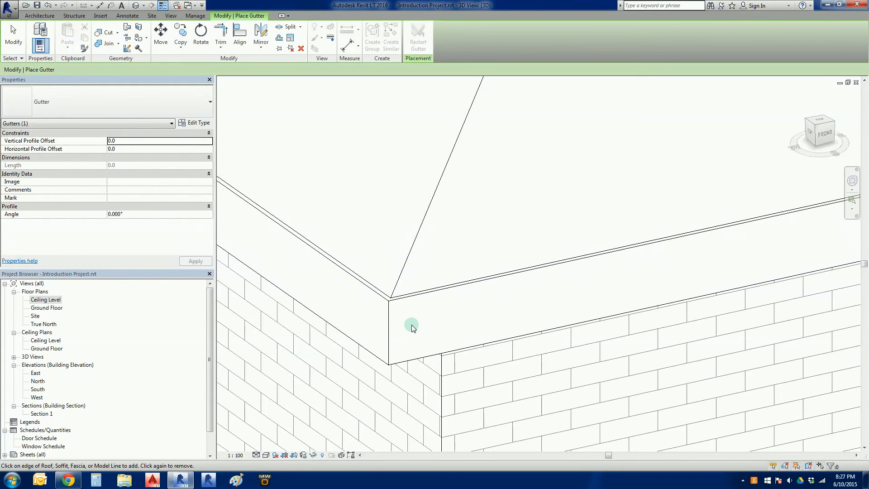
pyautogui.moveTo(424, 297)
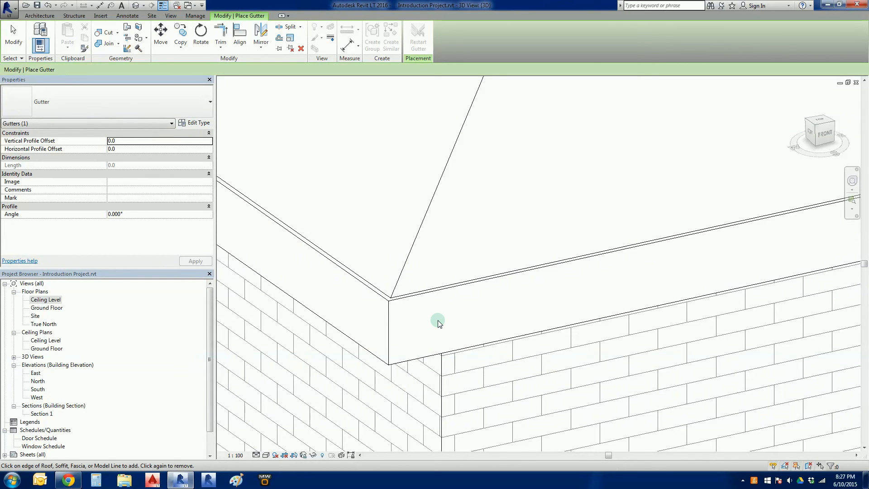
pyautogui.moveTo(332, 137)
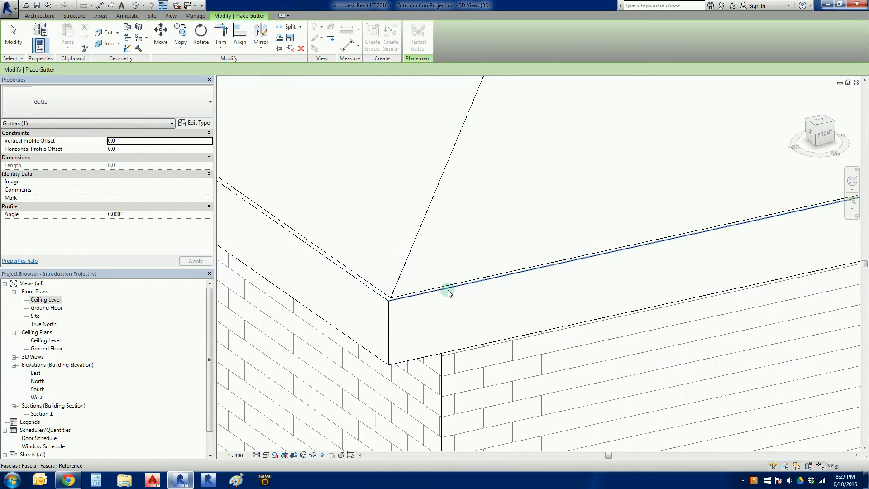
pyautogui.moveTo(449, 292)
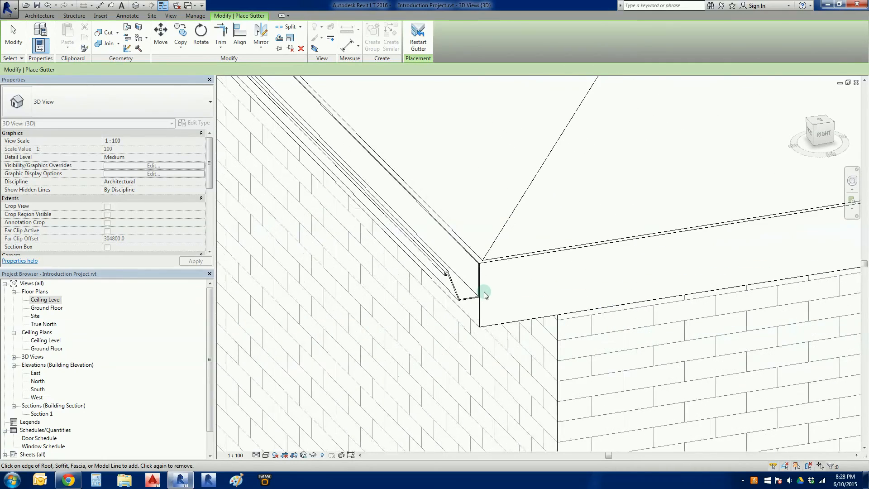
pyautogui.moveTo(505, 254)
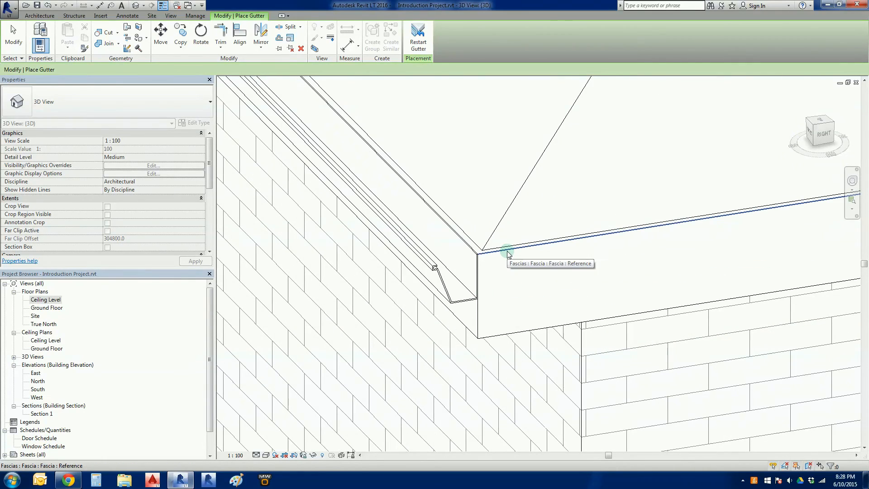
# Step: Place the gutter along the adjoining fascia edge at the roof corner
pyautogui.click(507, 253)
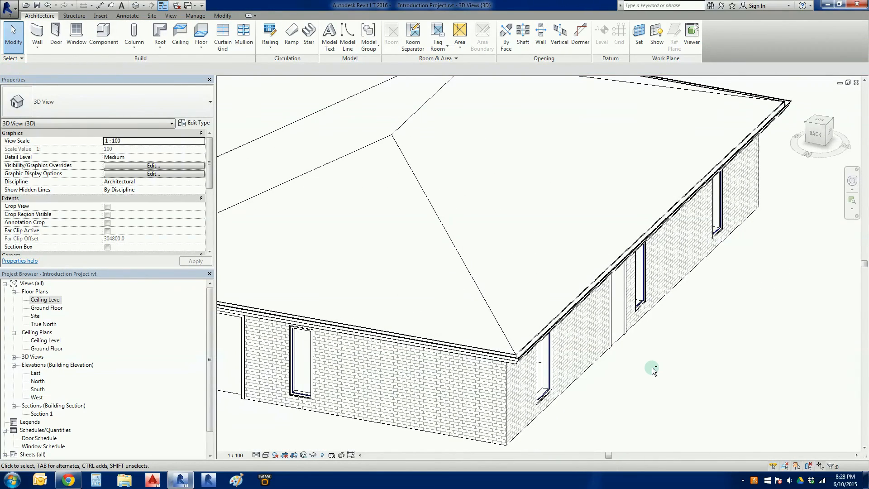
pyautogui.moveTo(653, 371); pyautogui.dragTo(473, 386)
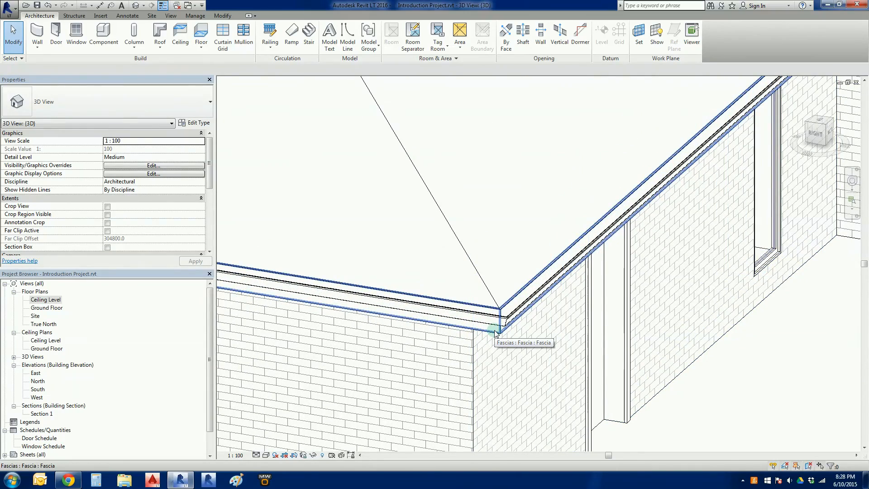
pyautogui.moveTo(693, 373)
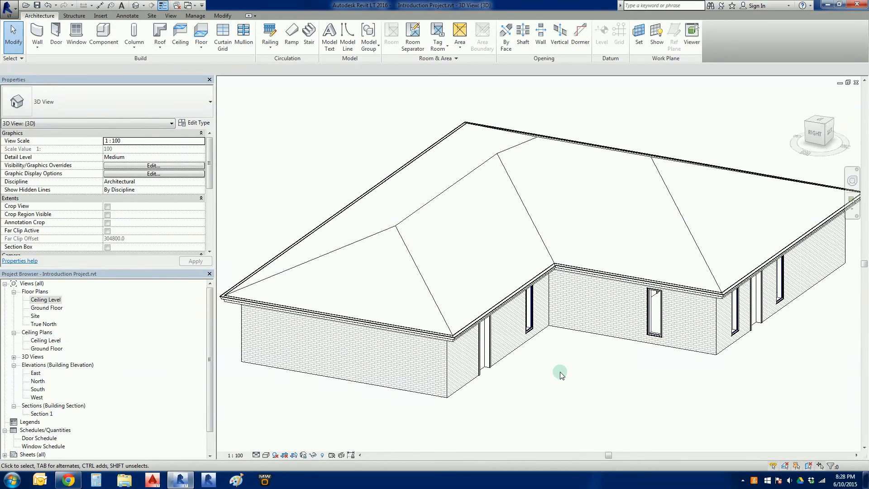
pyautogui.moveTo(574, 375)
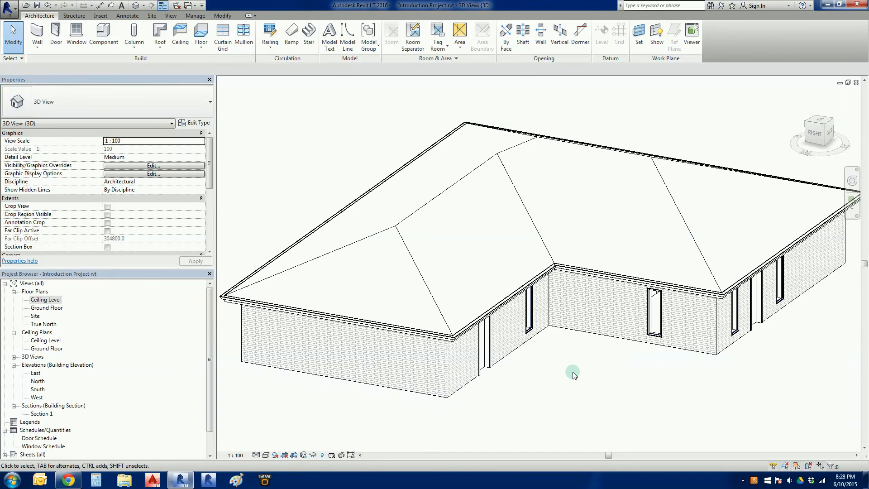